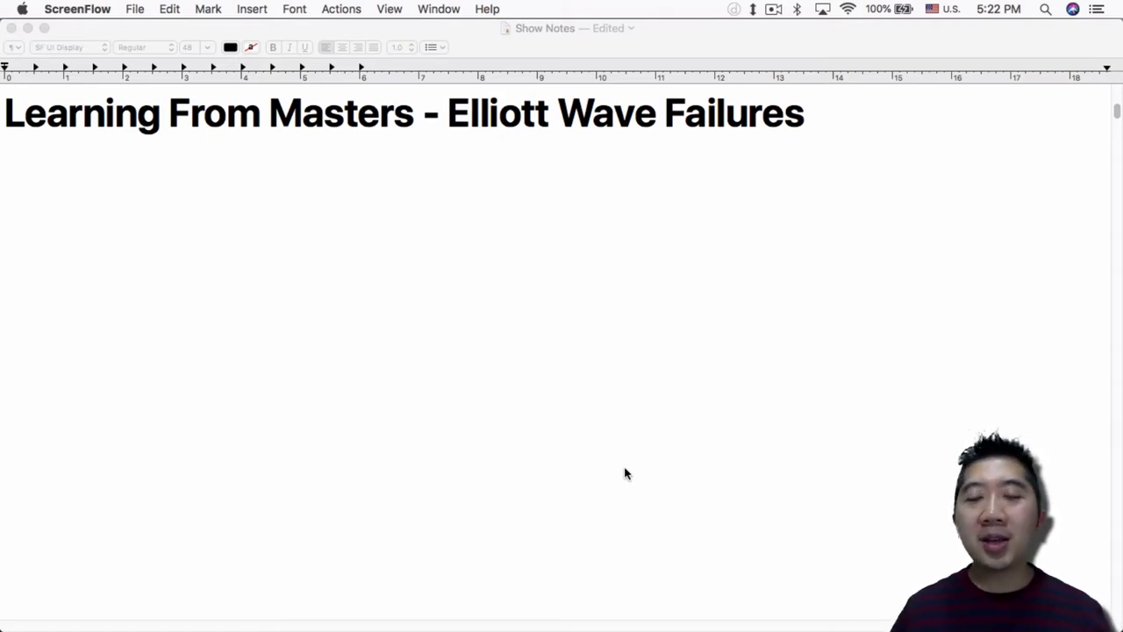
mouse_move(636, 481)
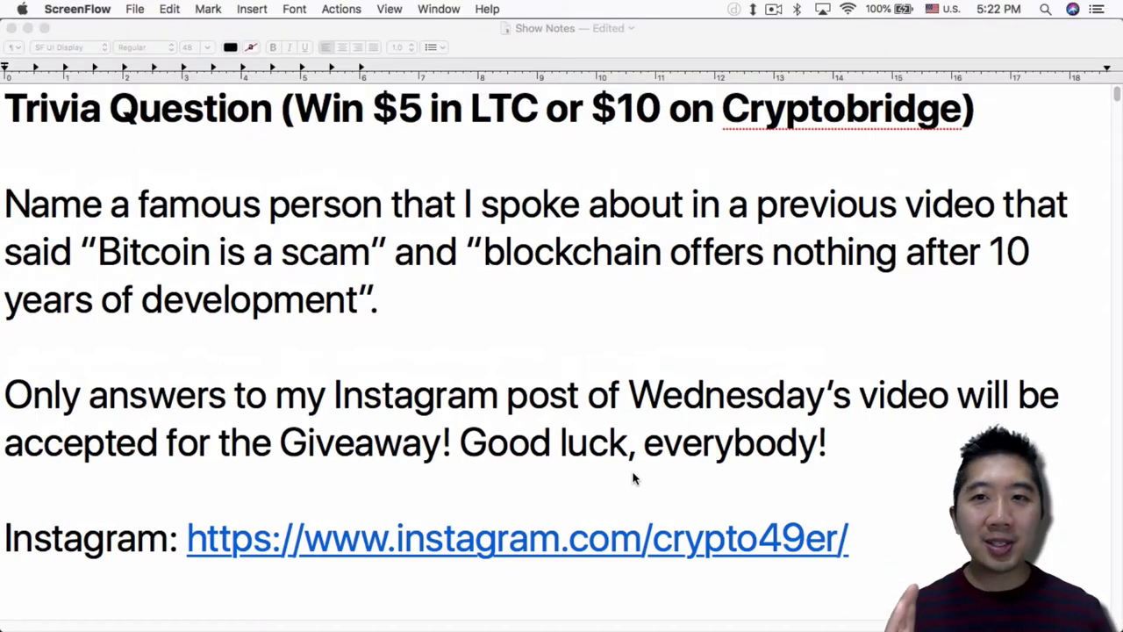
mouse_move(465, 337)
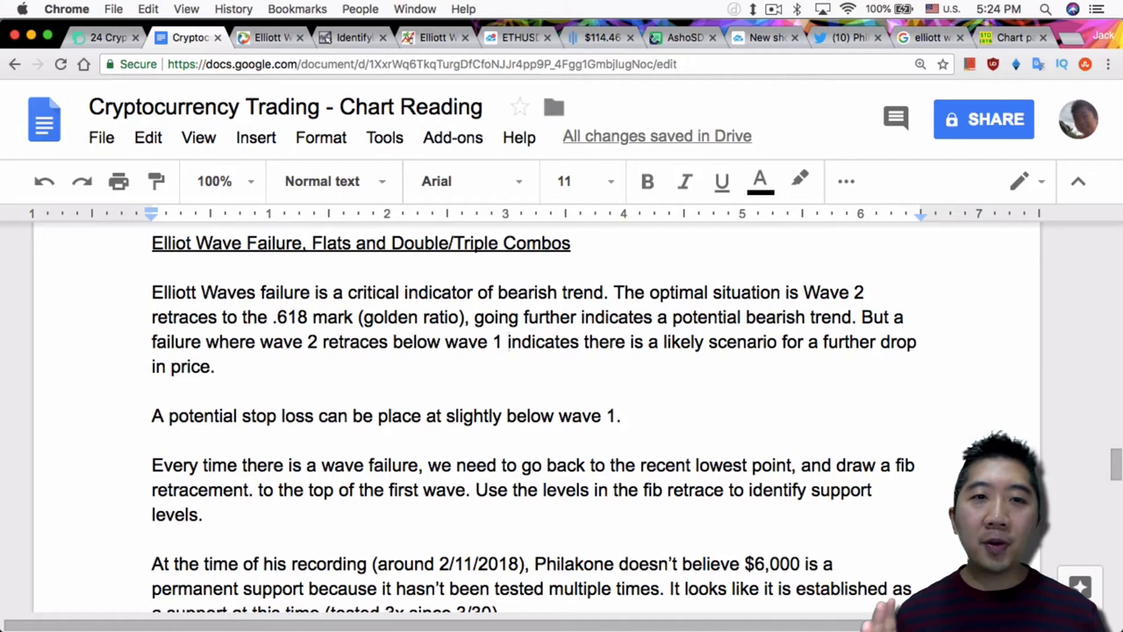
Switch to Preview showing the ETH/USD chart with waves (1)–(5) over Fibonacci levels
key("cmd+tab")
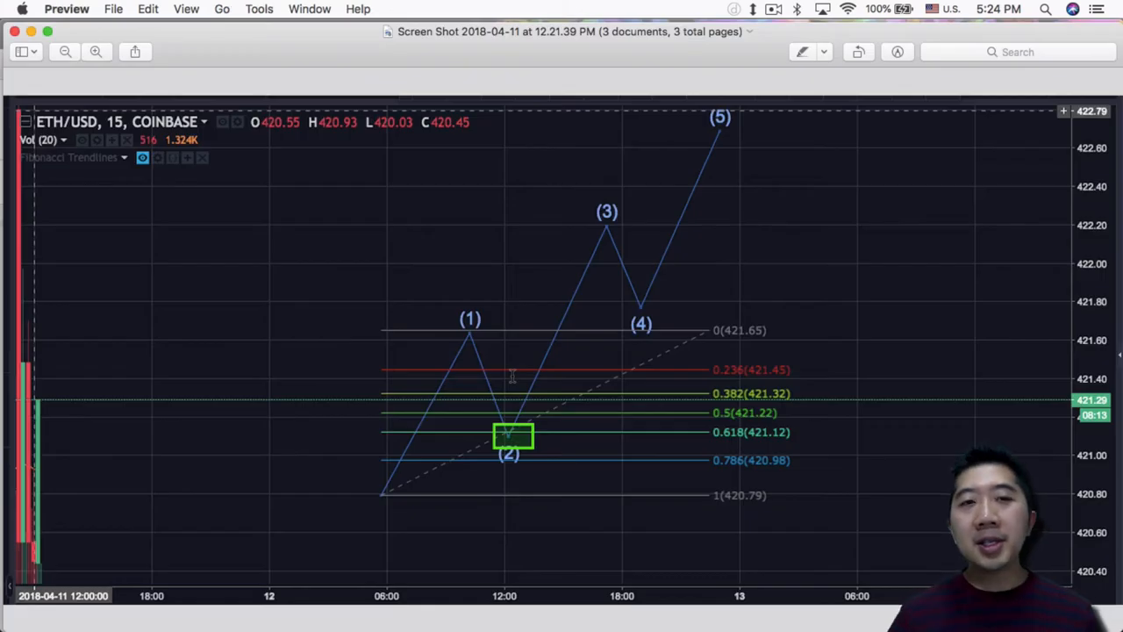
mouse_move(417, 325)
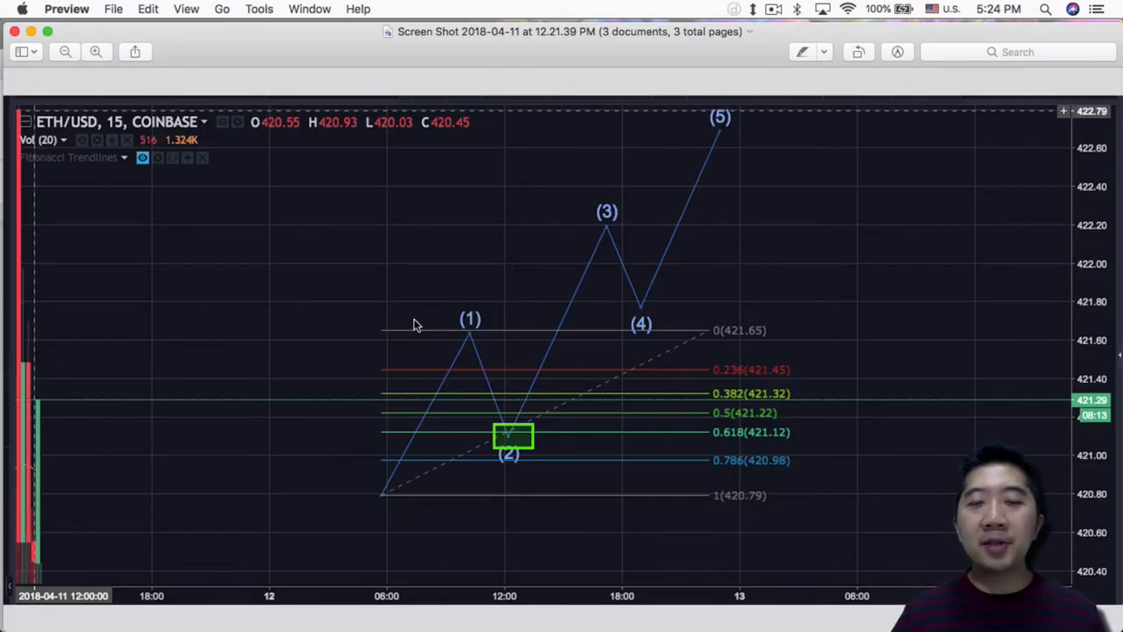
mouse_move(465, 323)
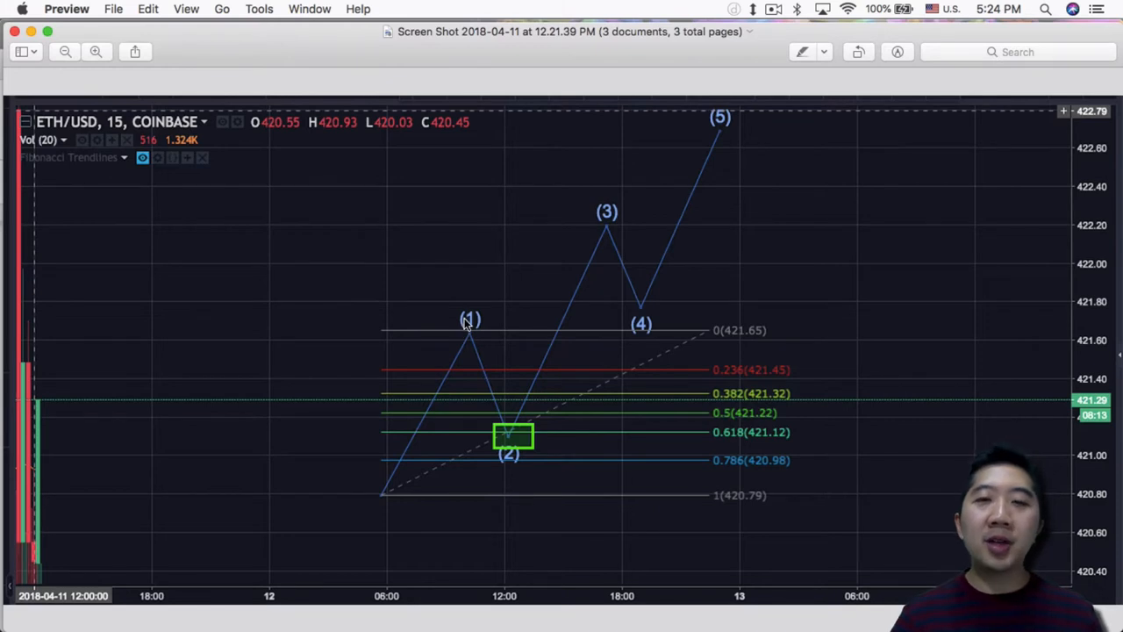
mouse_move(606, 214)
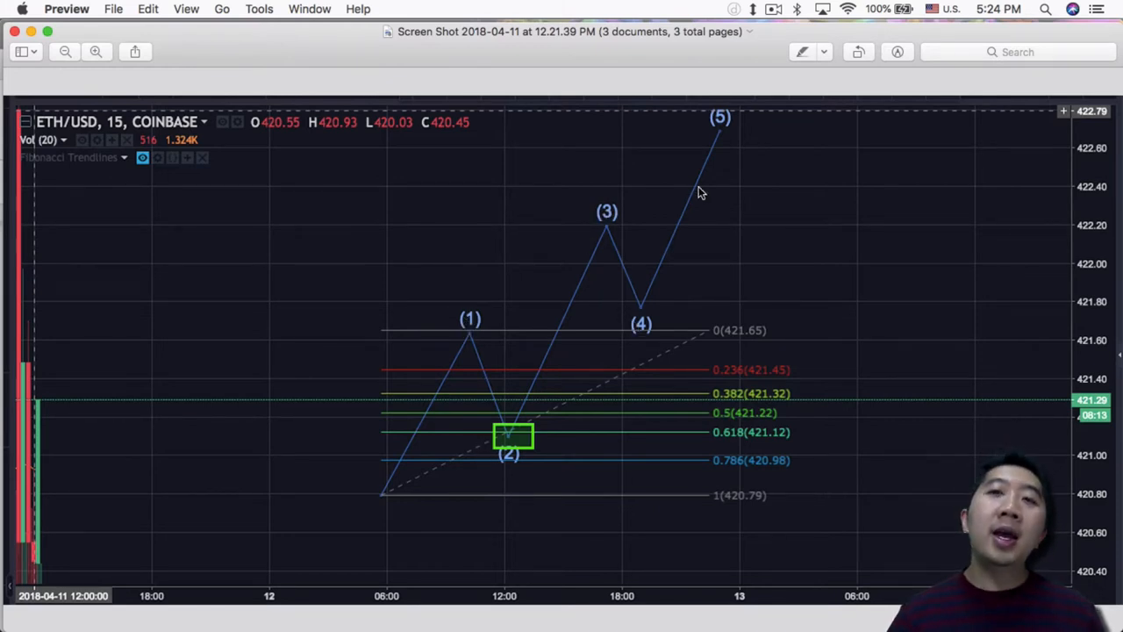
mouse_move(723, 126)
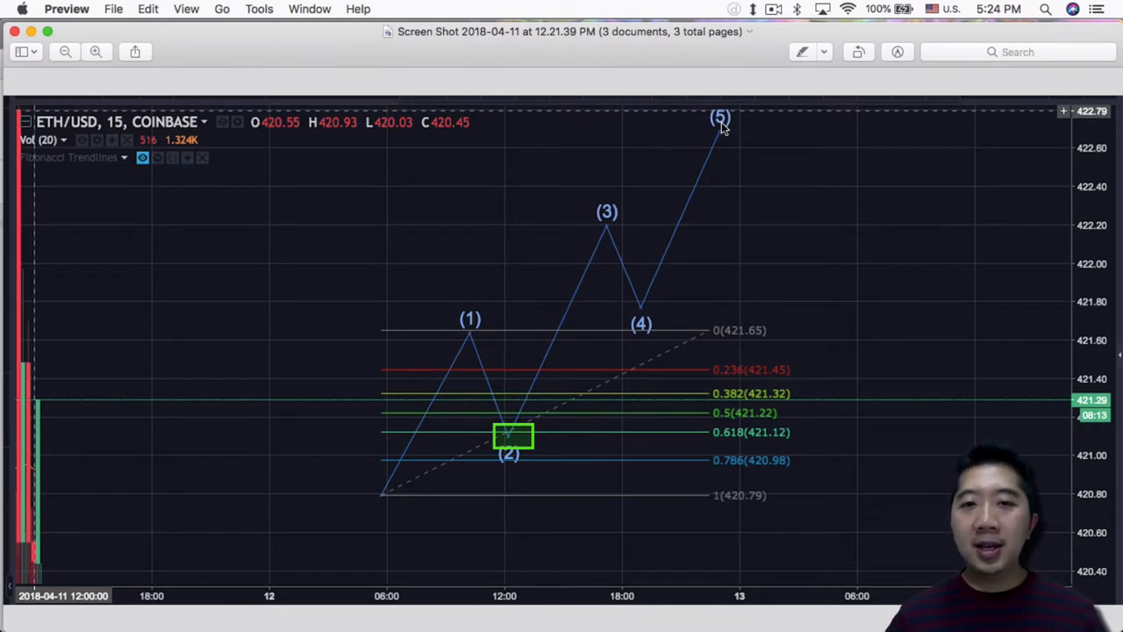
mouse_move(489, 393)
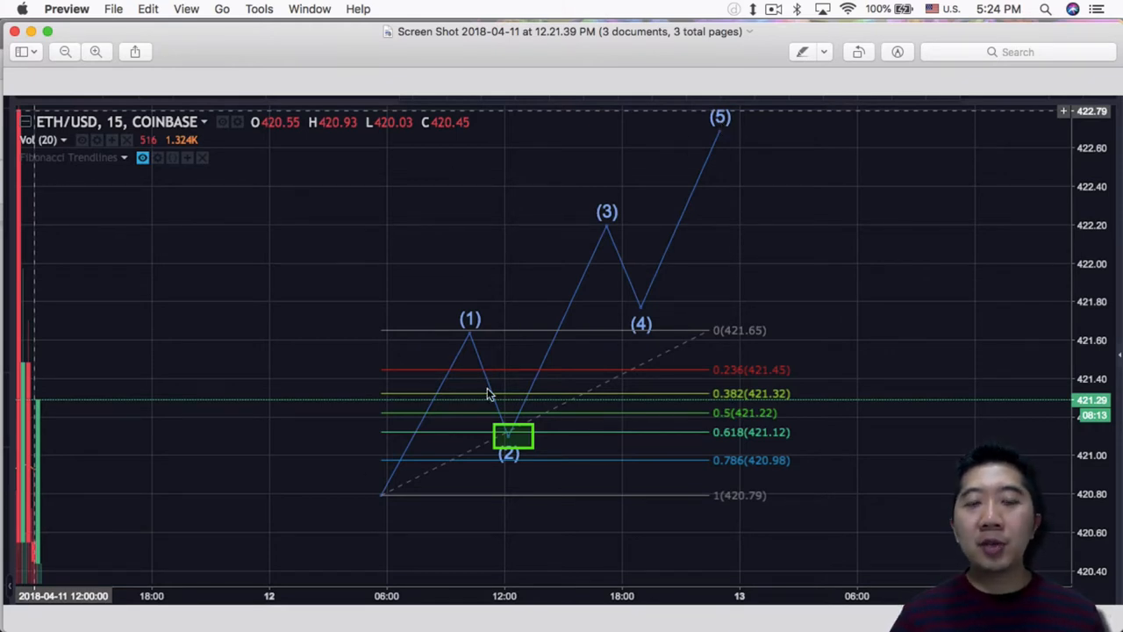
mouse_move(516, 428)
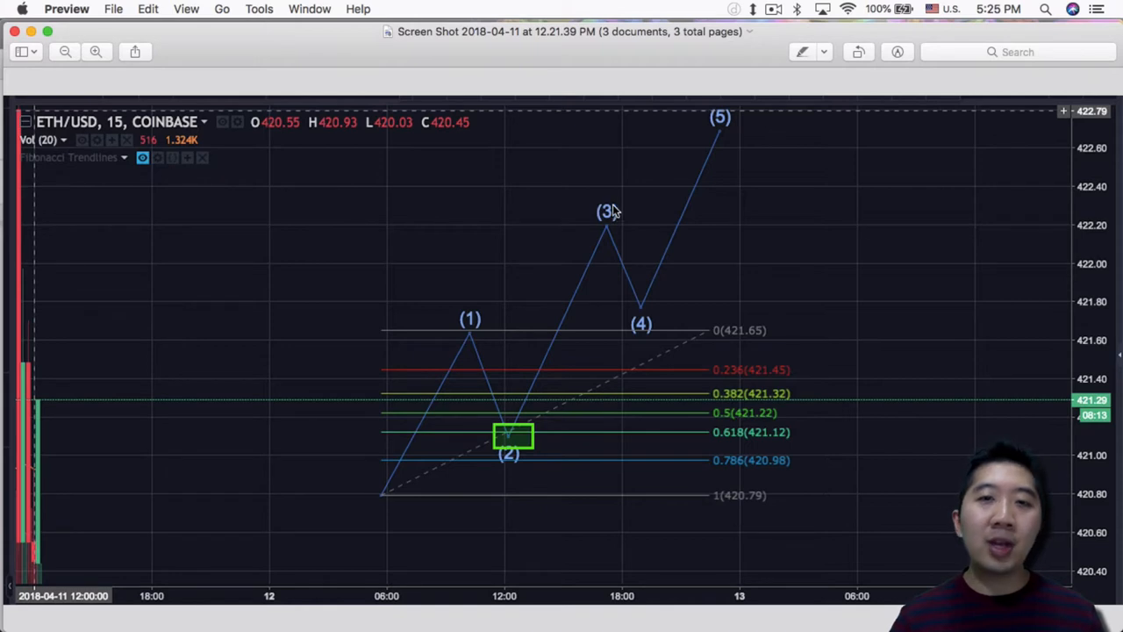
mouse_move(527, 427)
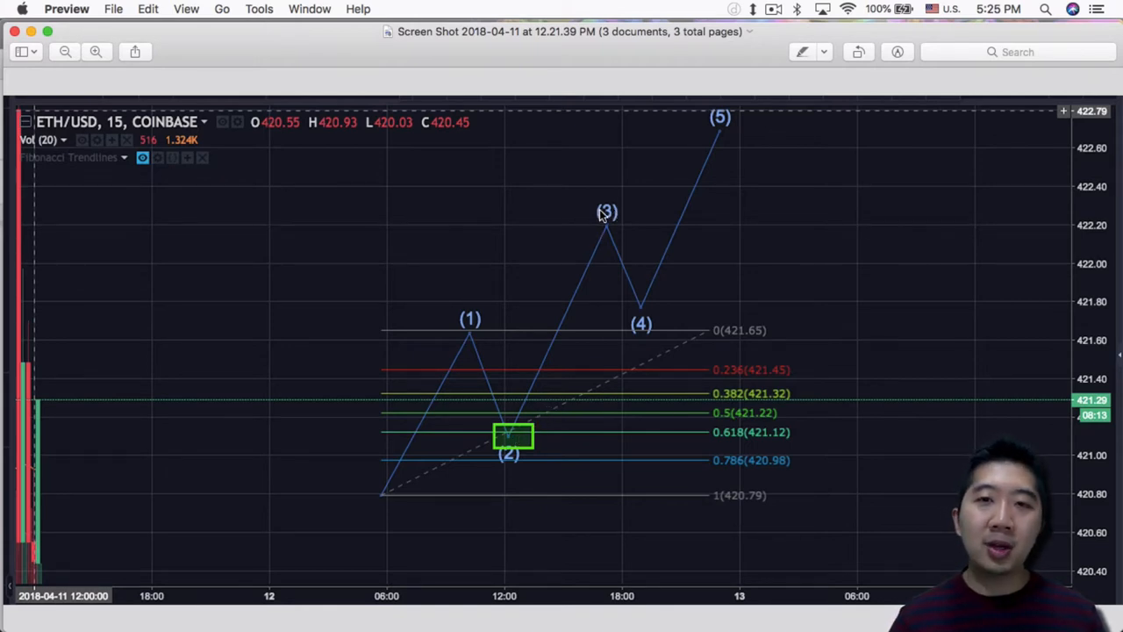
mouse_move(541, 414)
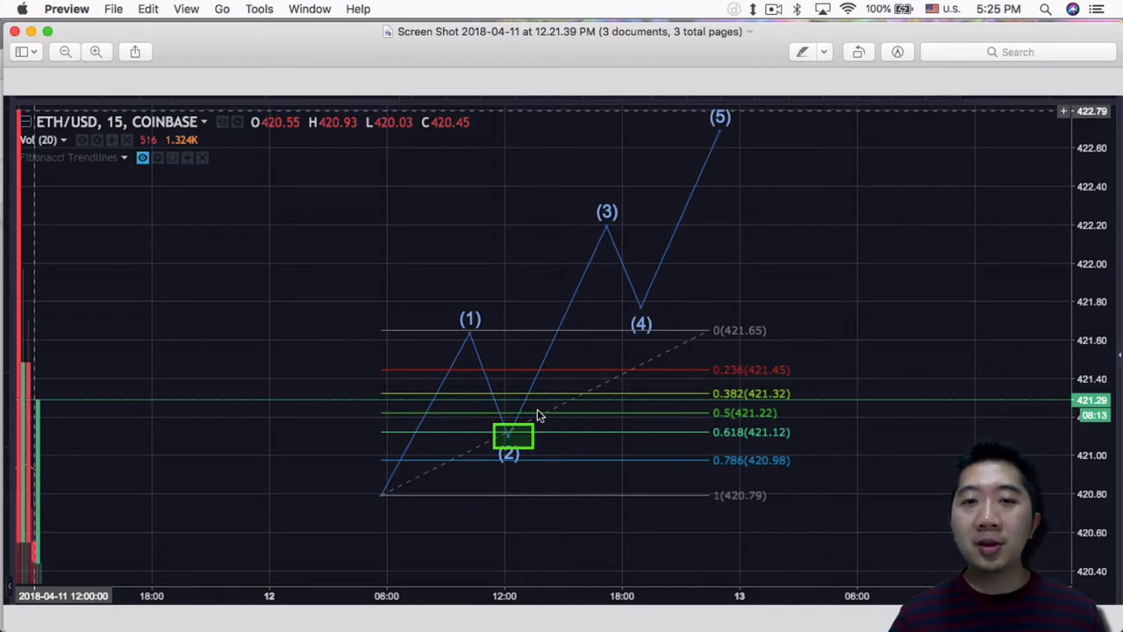
mouse_move(605, 197)
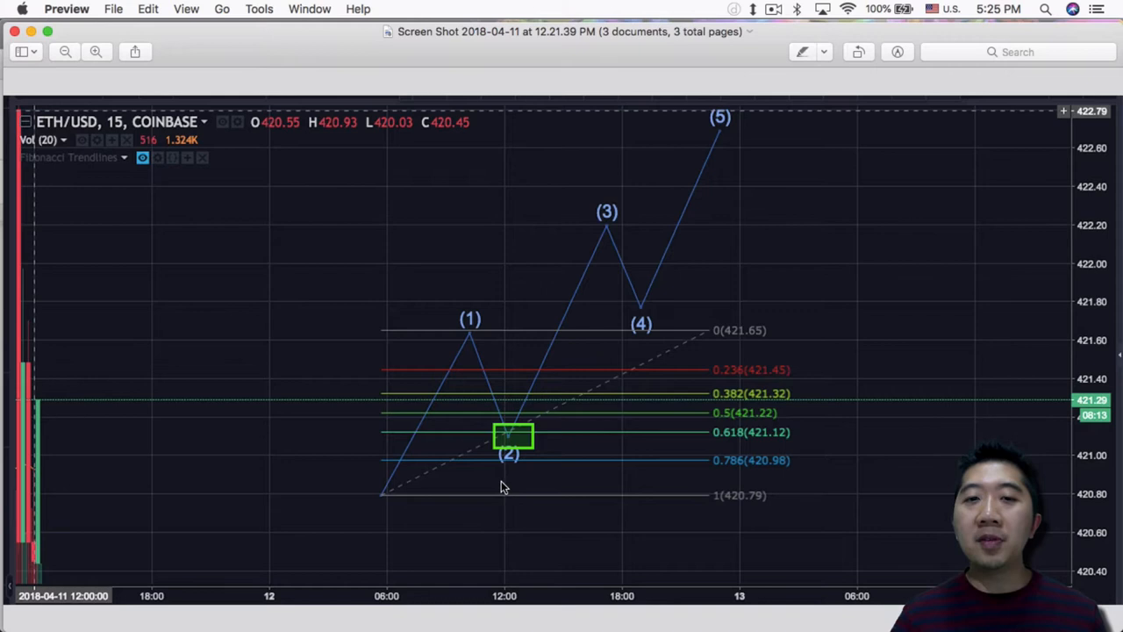
mouse_move(623, 377)
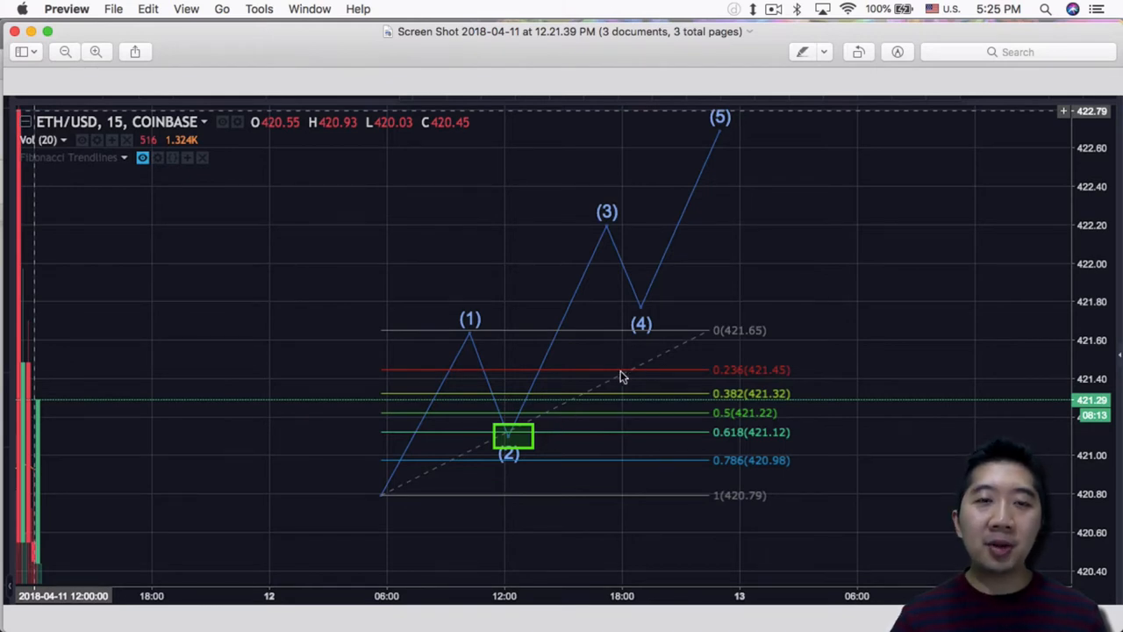
mouse_move(472, 344)
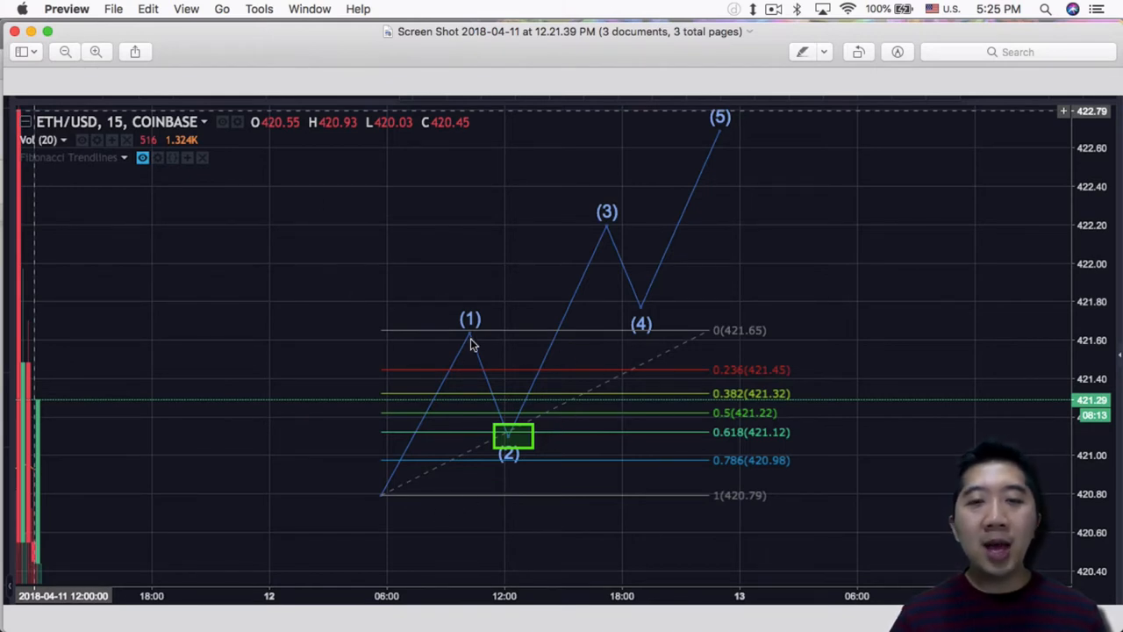
mouse_move(500, 481)
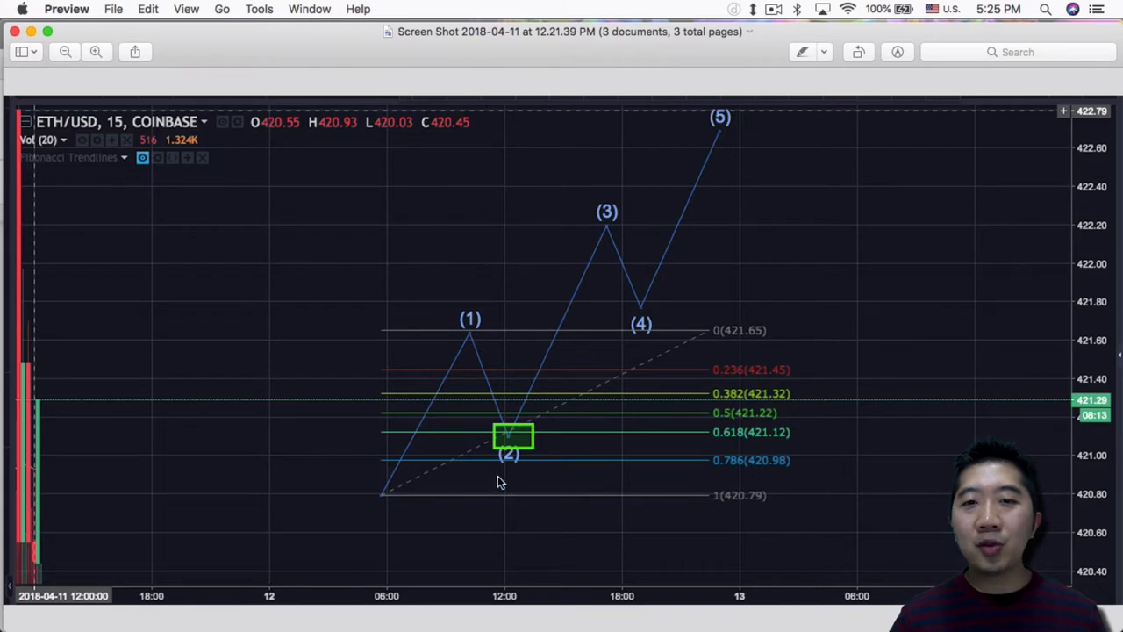
mouse_move(513, 474)
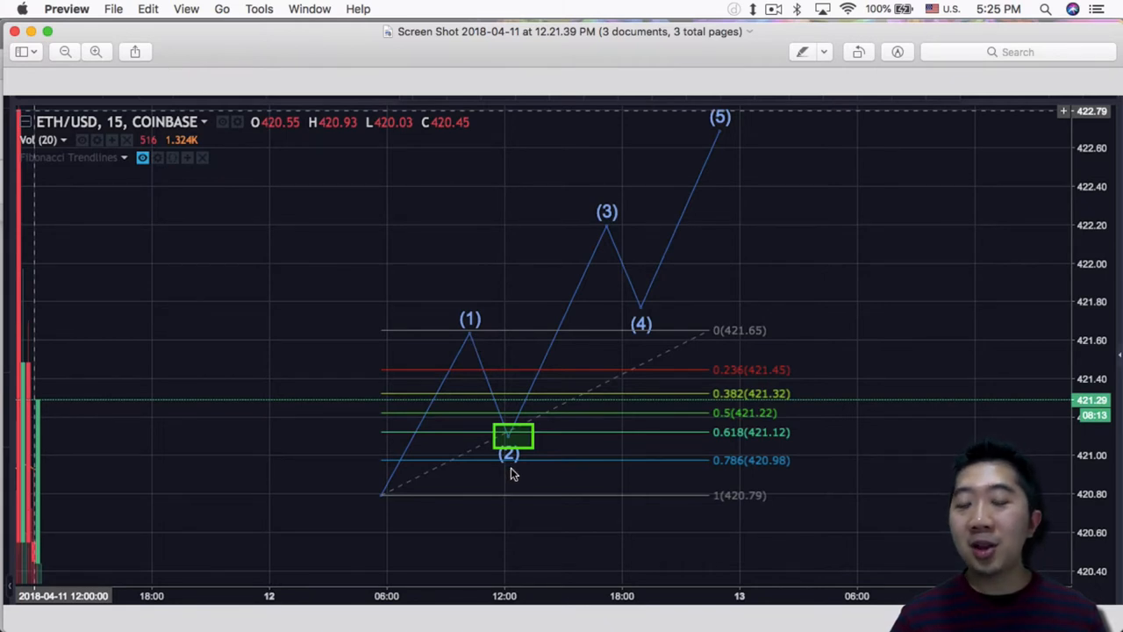
mouse_move(525, 464)
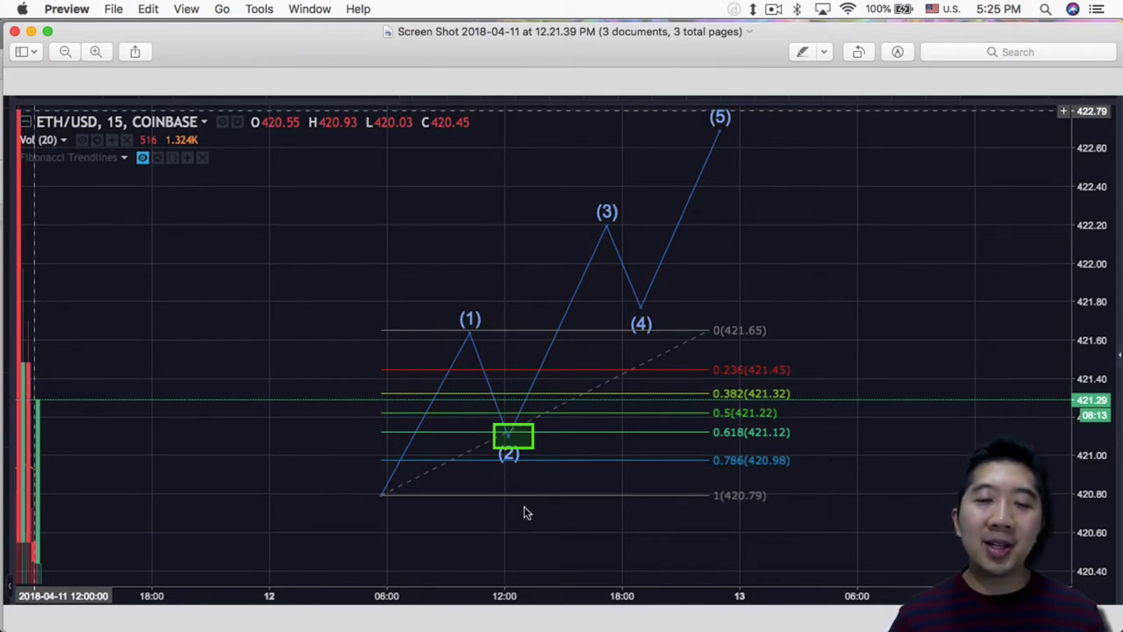
mouse_move(523, 540)
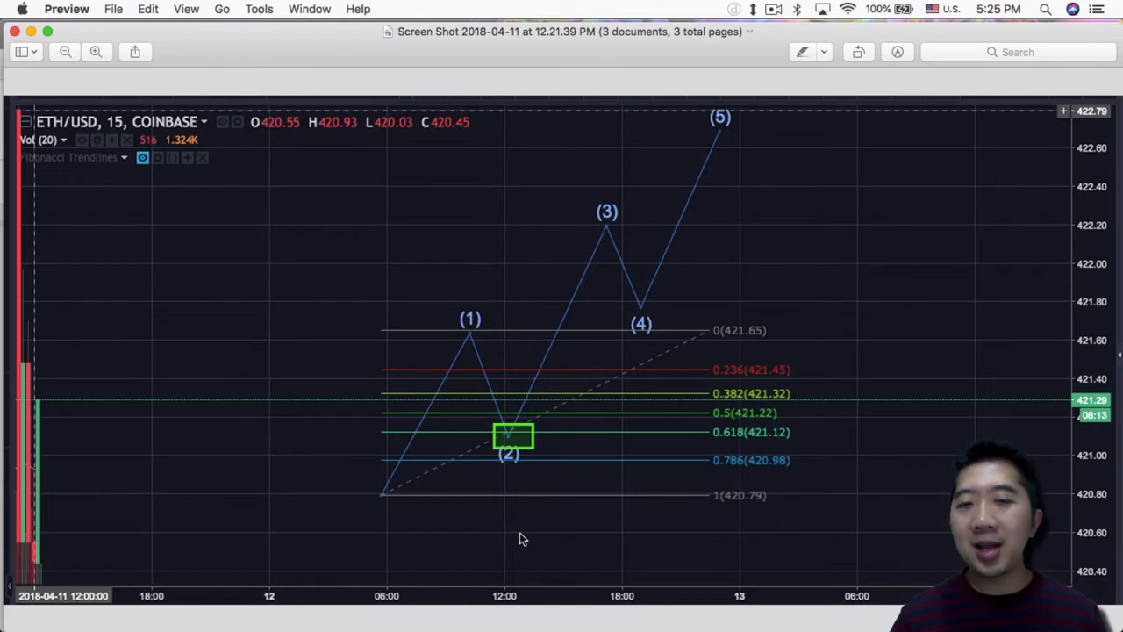
mouse_move(430, 453)
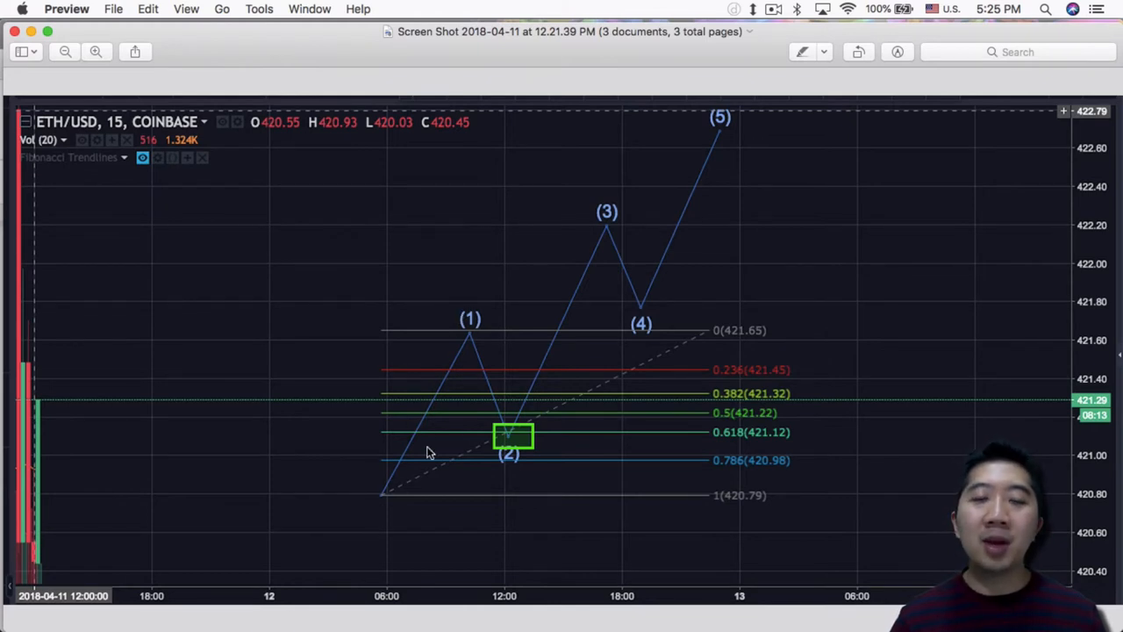
mouse_move(389, 460)
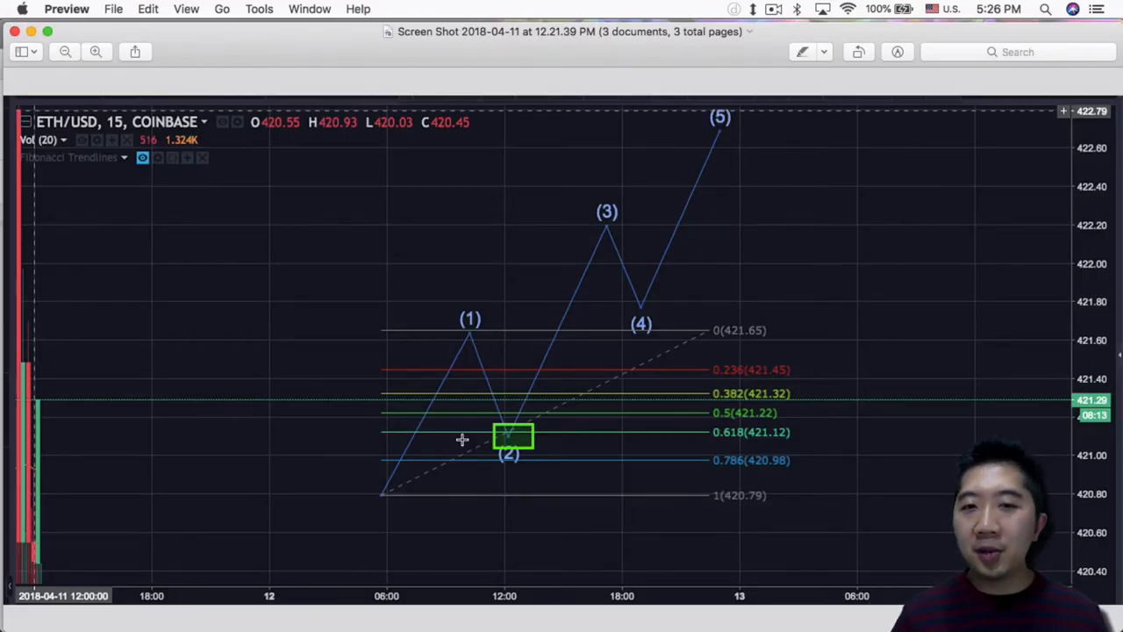
mouse_move(497, 500)
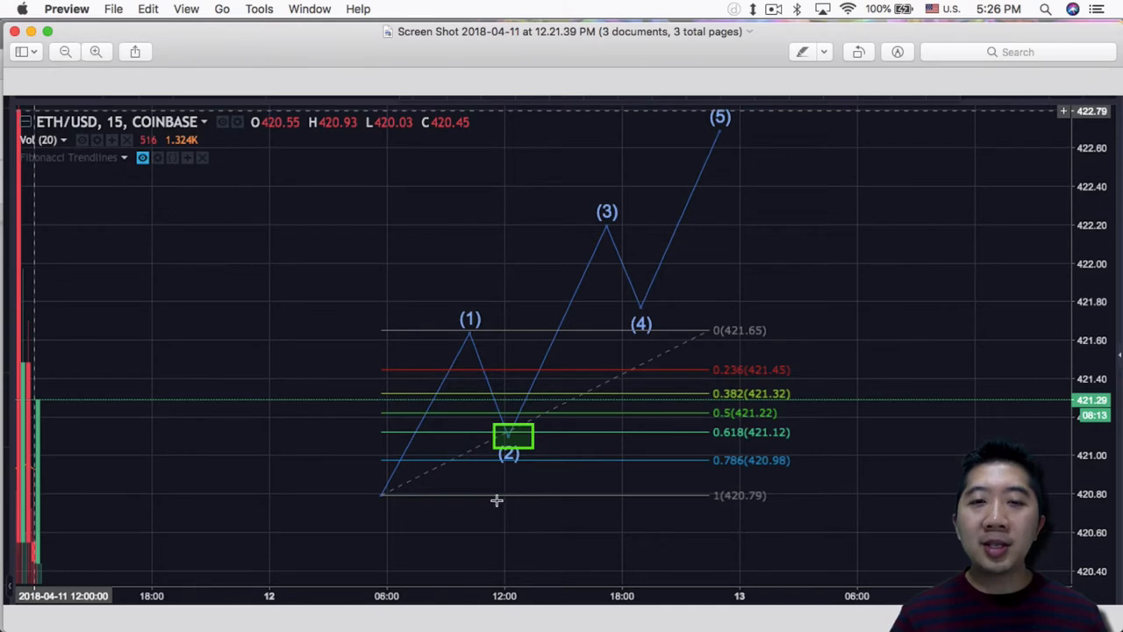
mouse_move(502, 510)
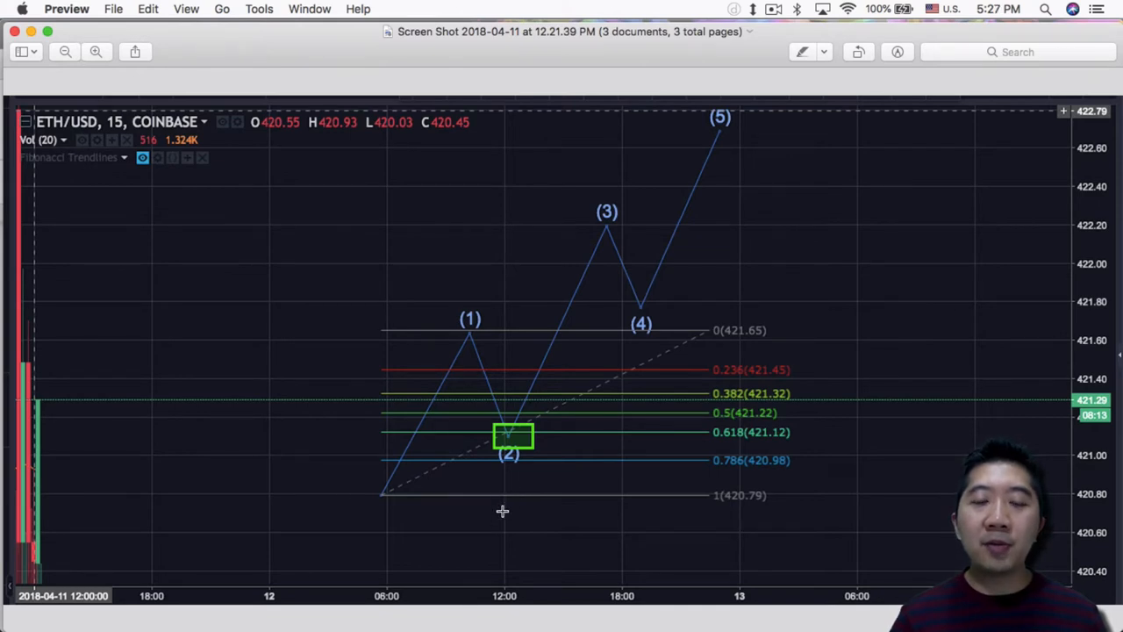
mouse_move(498, 513)
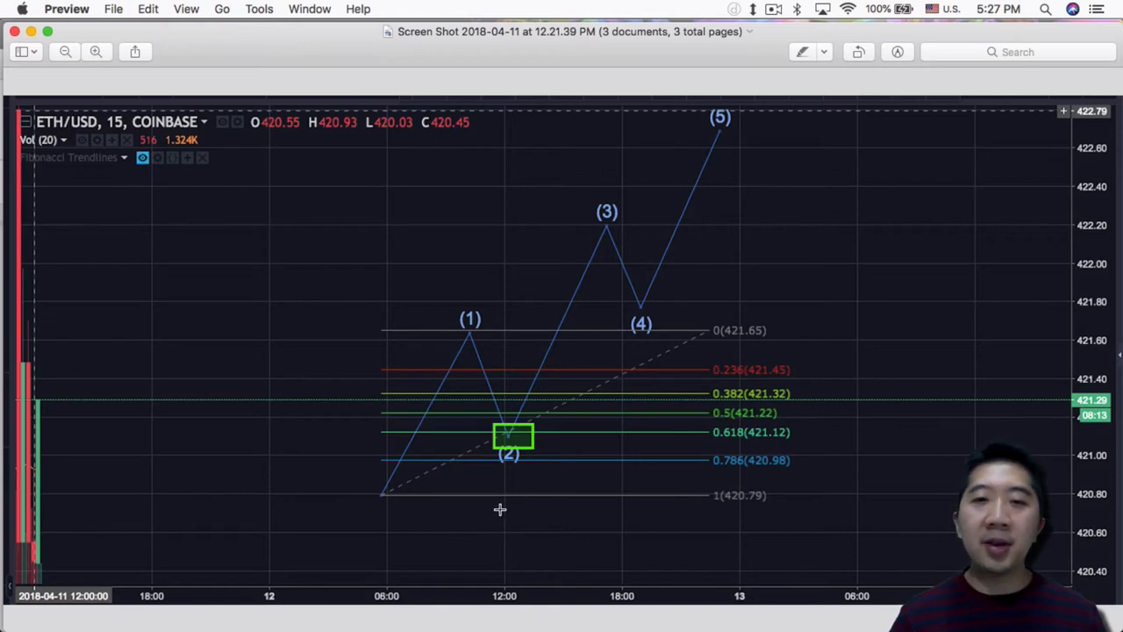
mouse_move(507, 505)
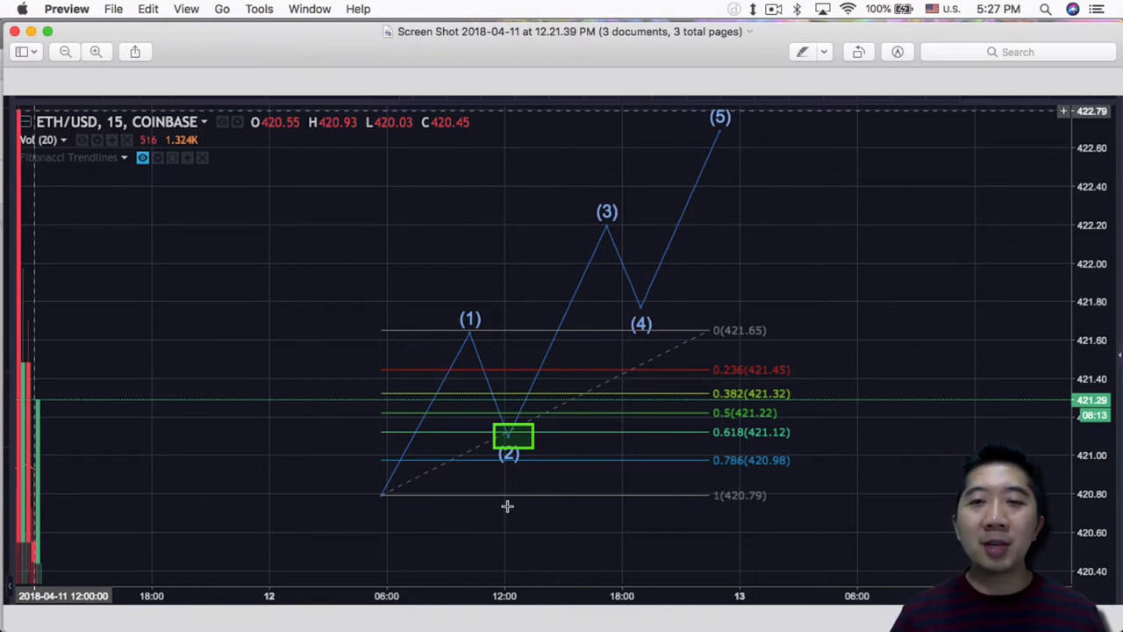
mouse_move(494, 505)
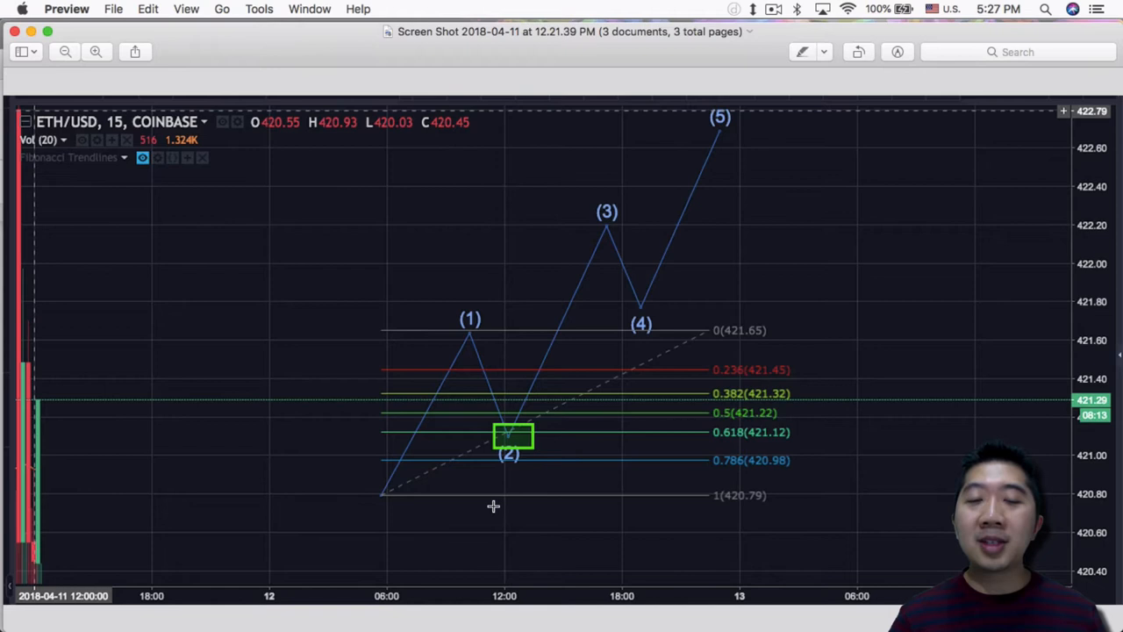
mouse_move(502, 506)
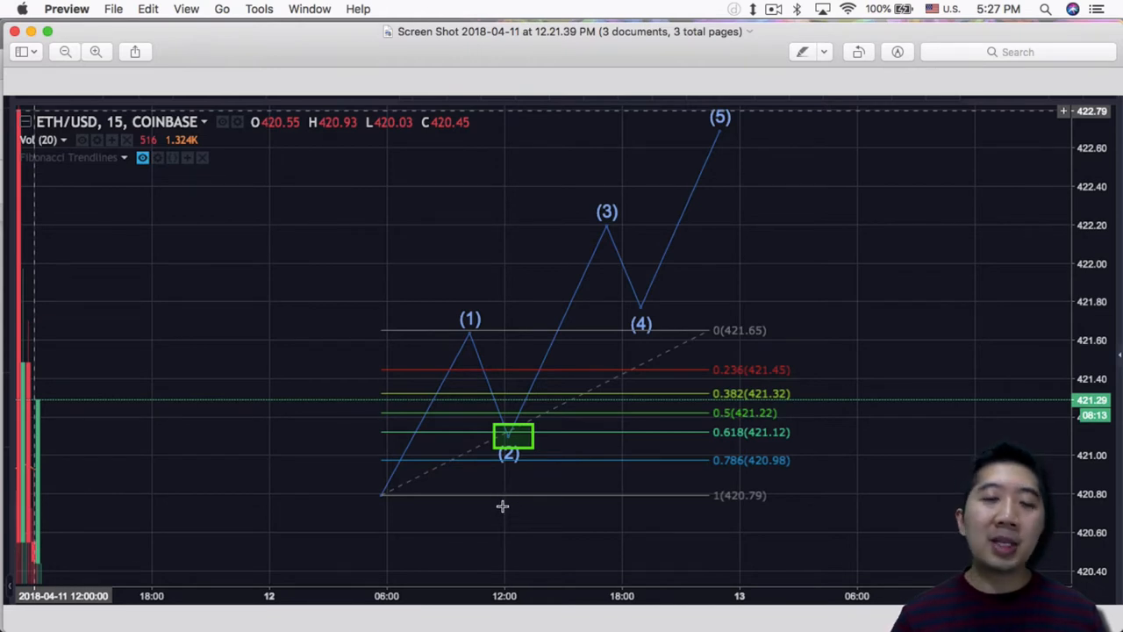
mouse_move(502, 502)
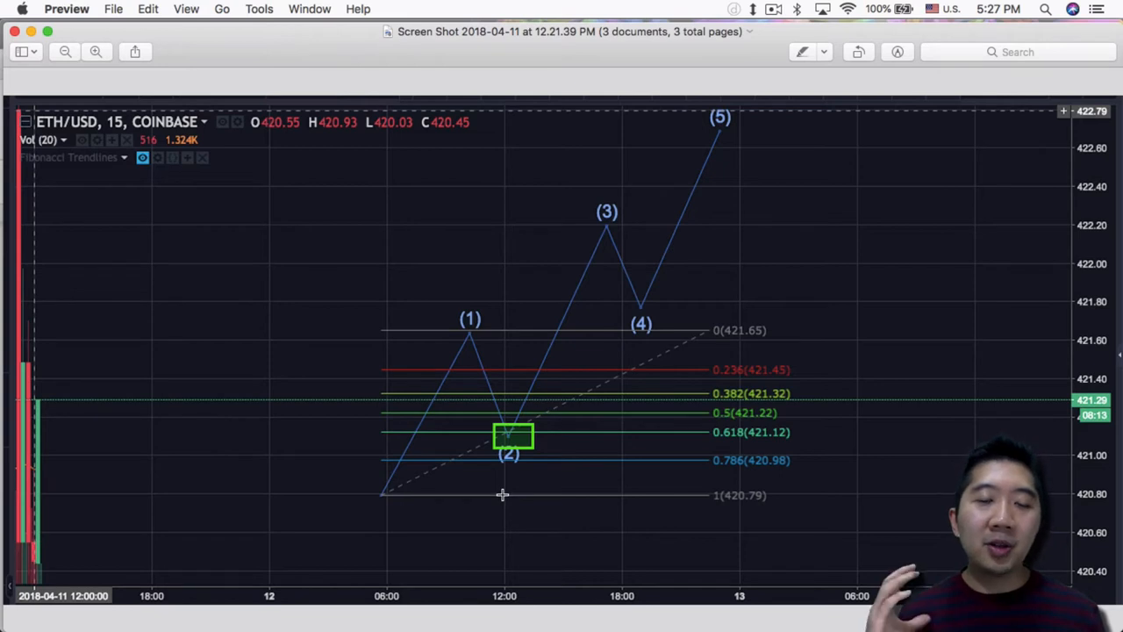
mouse_move(511, 505)
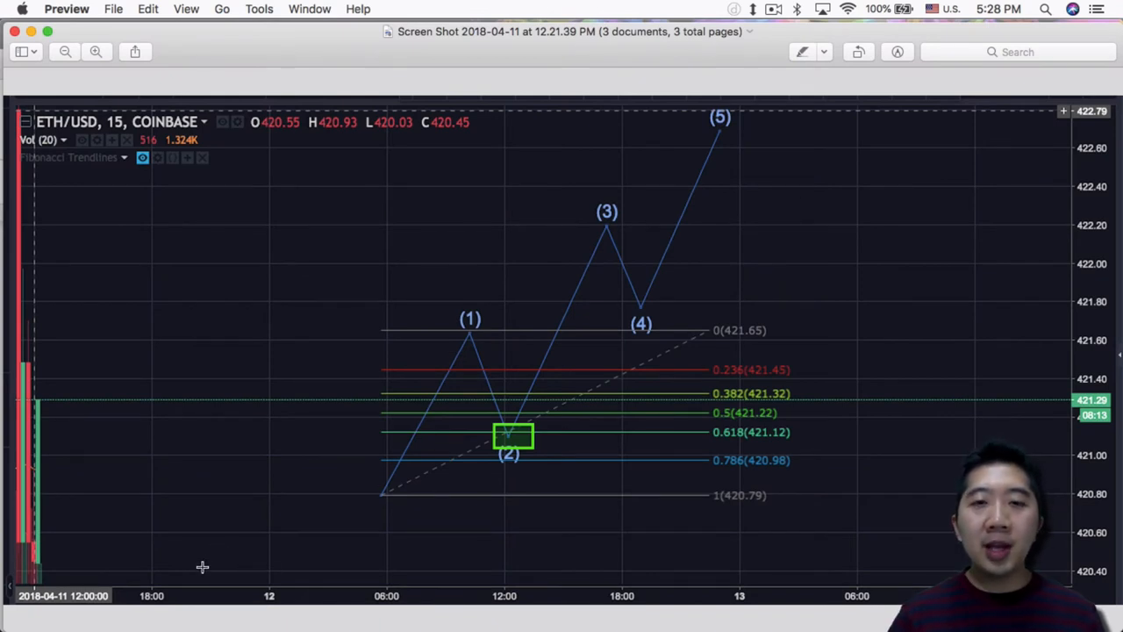
mouse_move(467, 321)
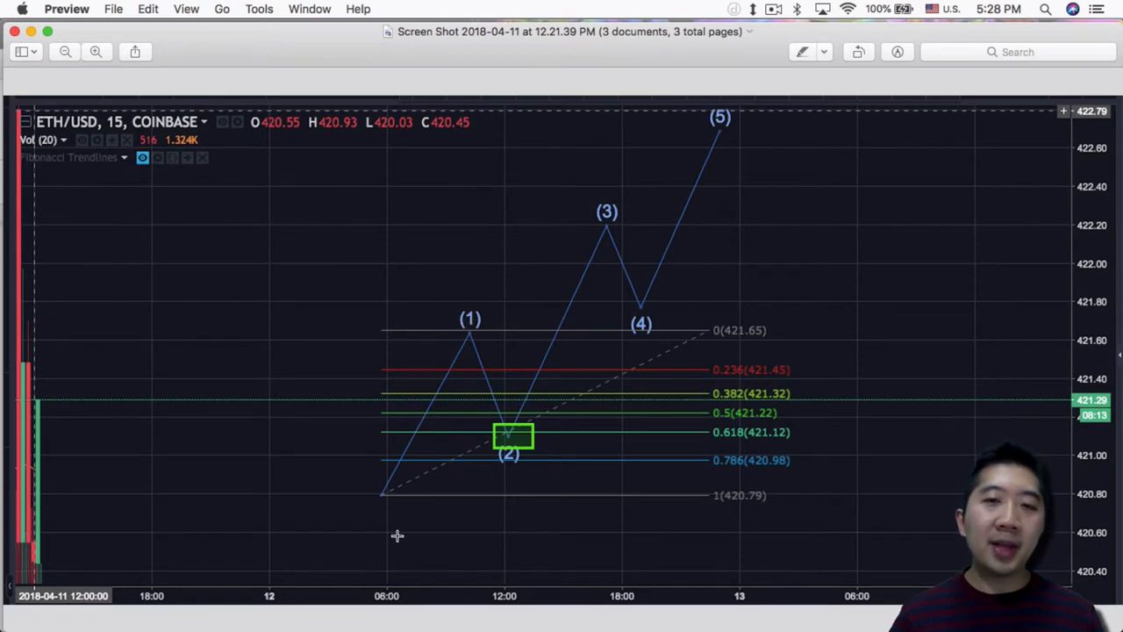
mouse_move(465, 358)
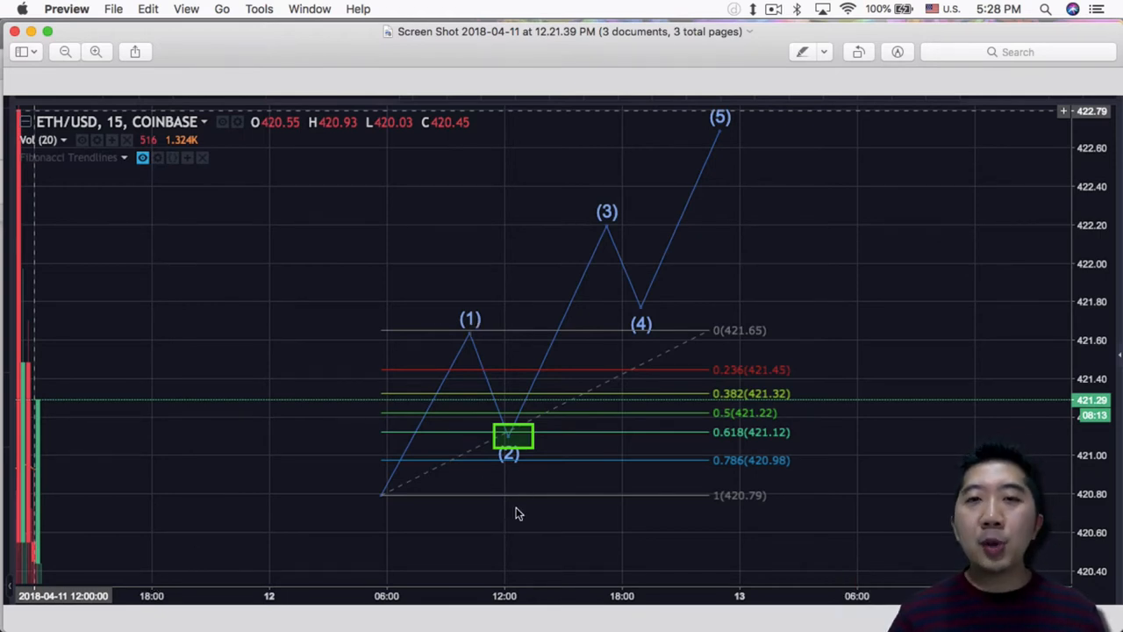
mouse_move(197, 575)
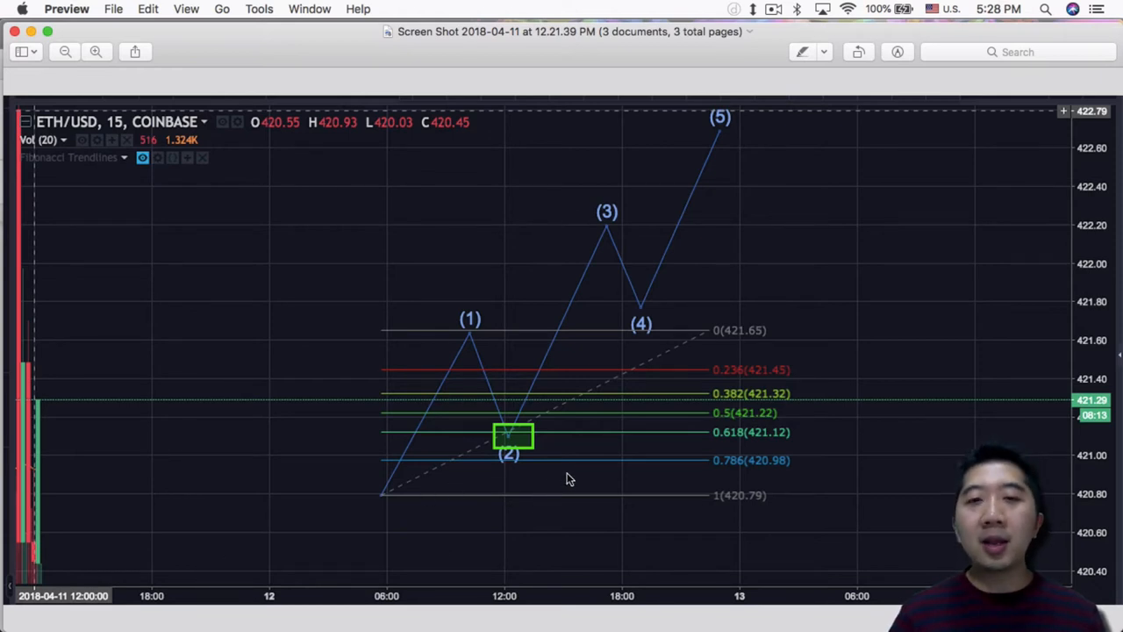
mouse_move(583, 509)
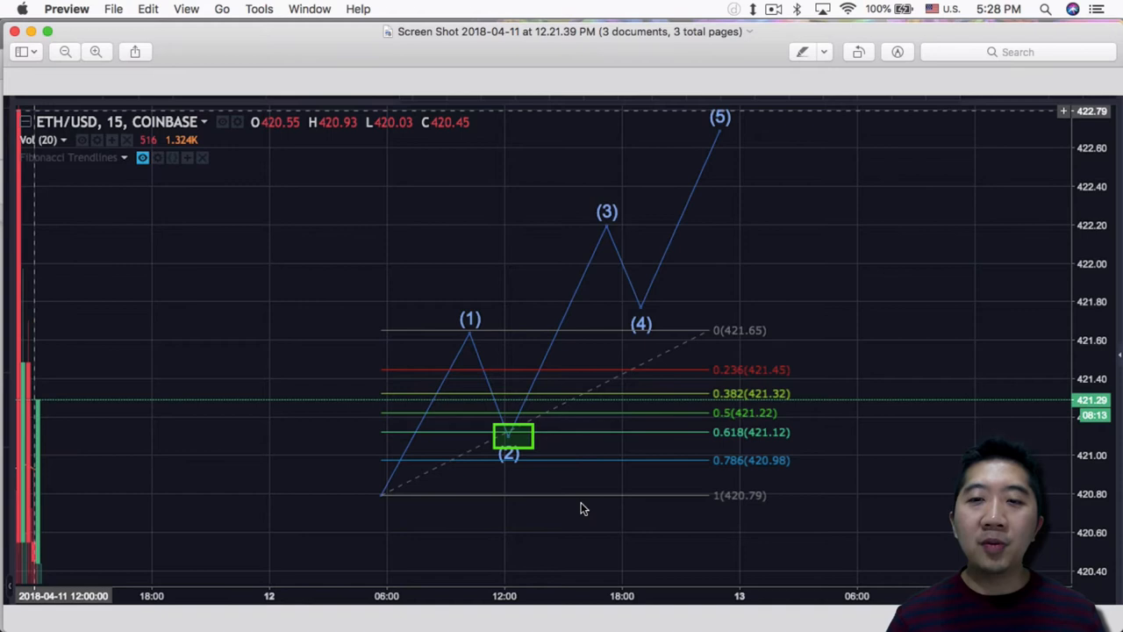
mouse_move(548, 435)
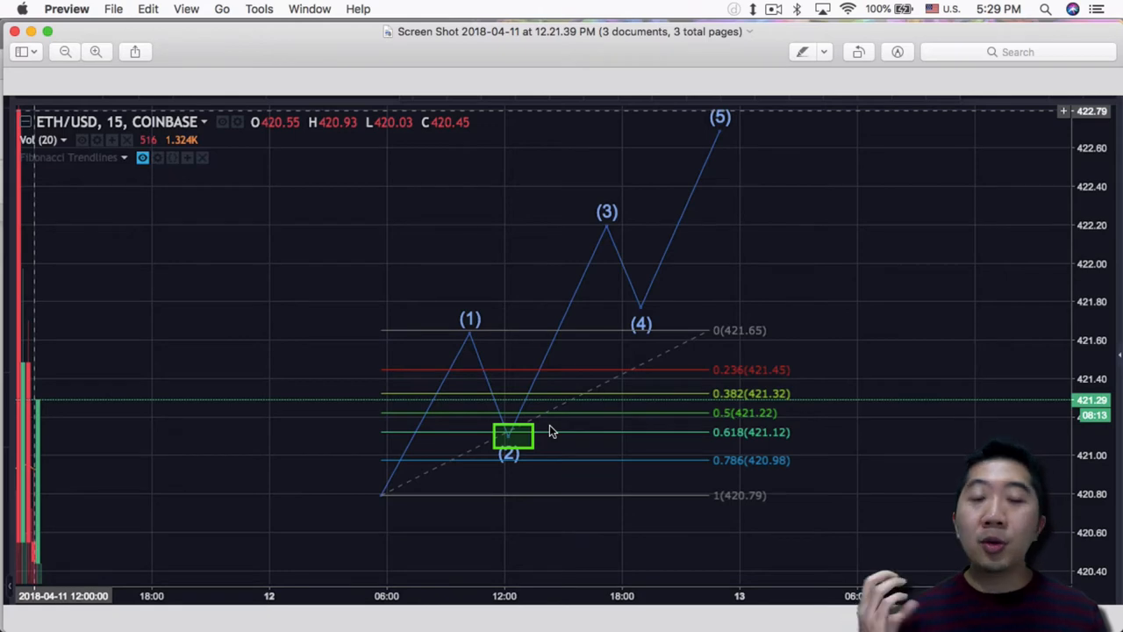
Bring the Cryptocurrency Trading - Chart Reading notes document back to the front
left_click(184, 36)
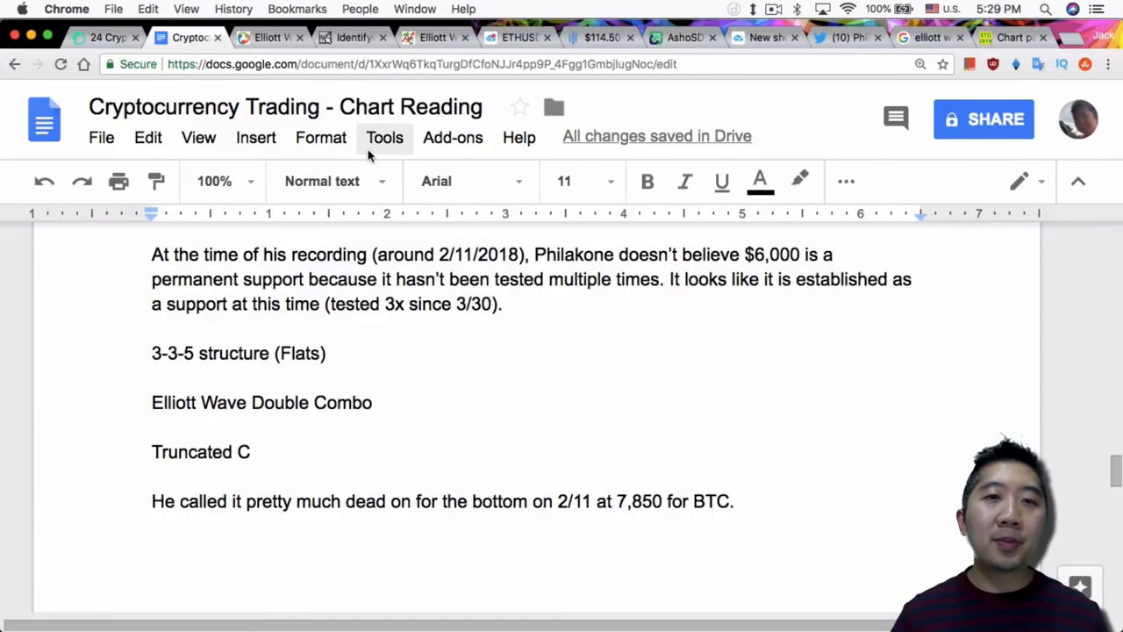
mouse_move(498, 267)
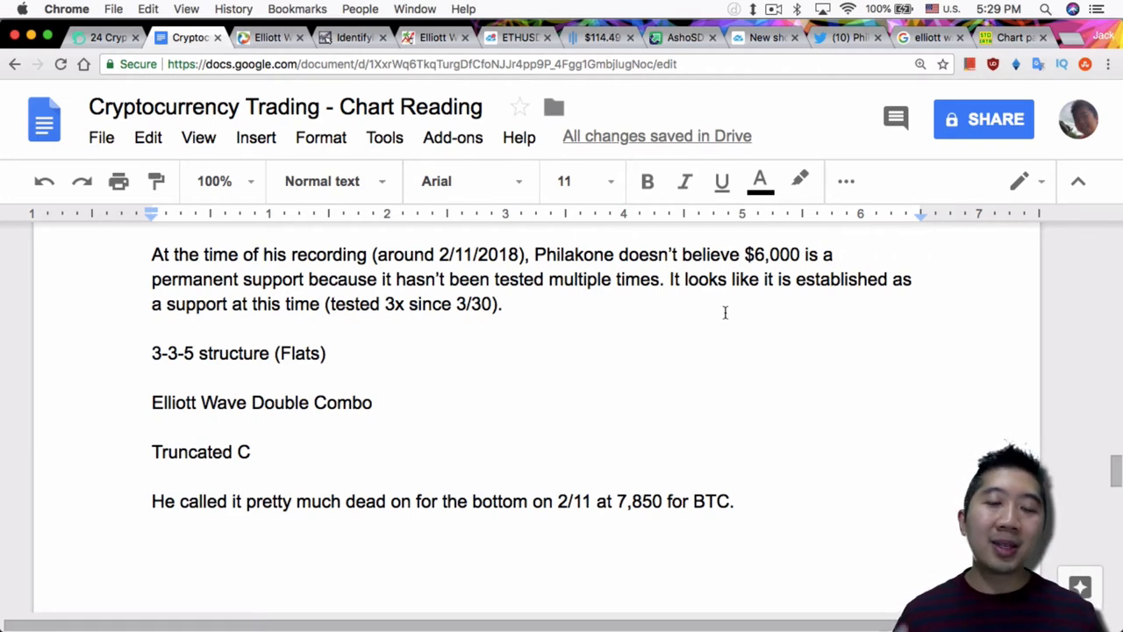
mouse_move(523, 274)
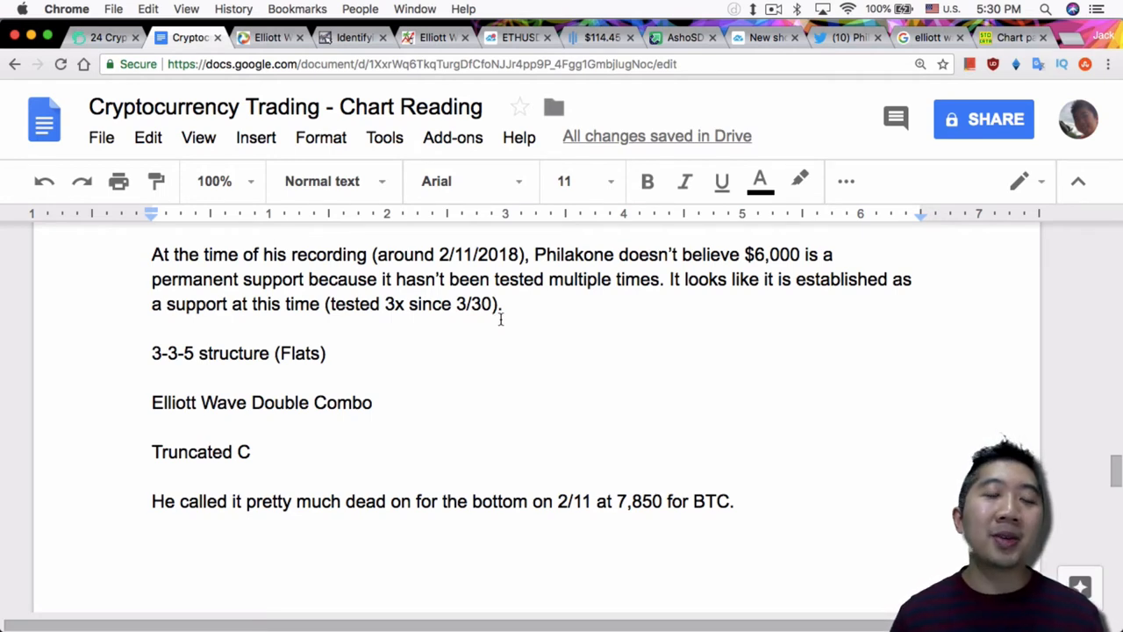
mouse_move(509, 322)
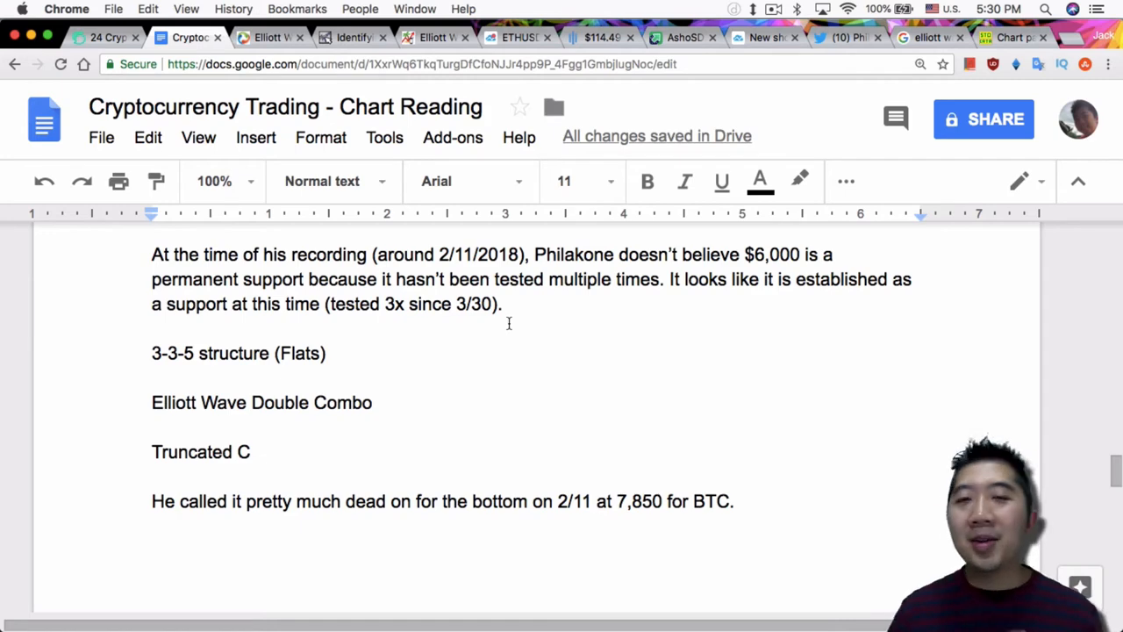
Leave the notes on flats and double combos for the Elliott Wave Forecast flat correction page
scroll("down", 3)
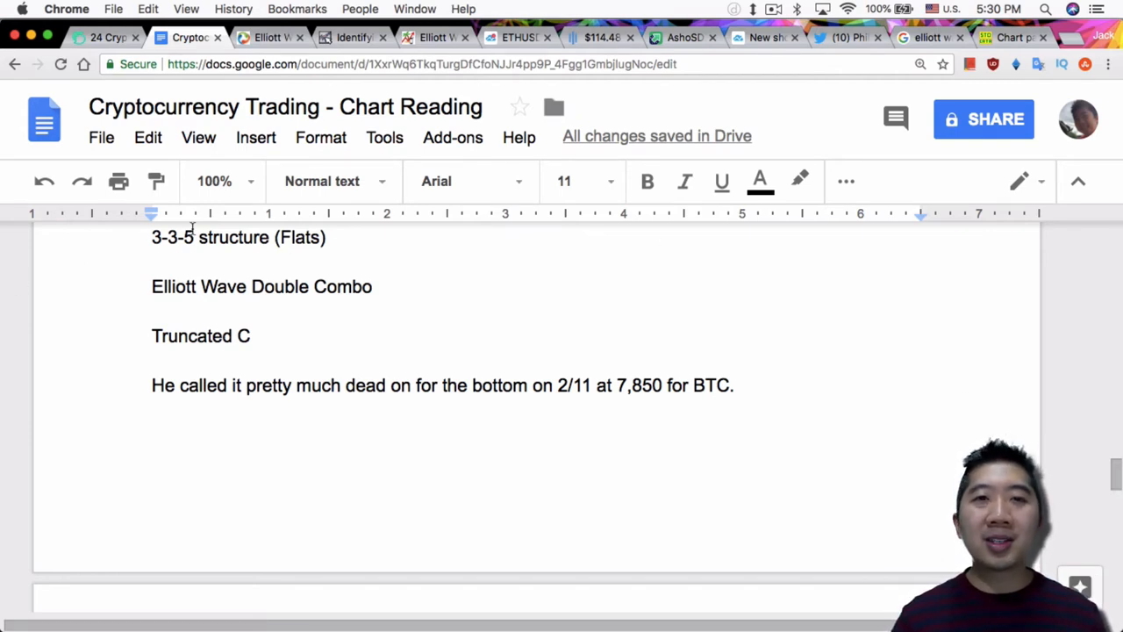
left_click(267, 37)
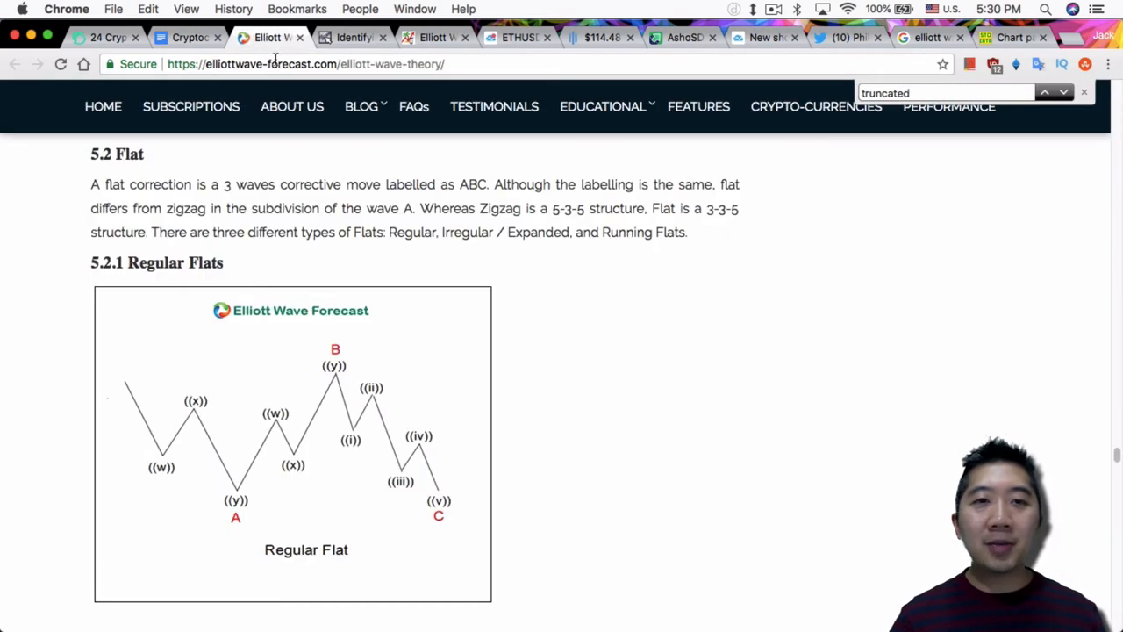
mouse_move(574, 330)
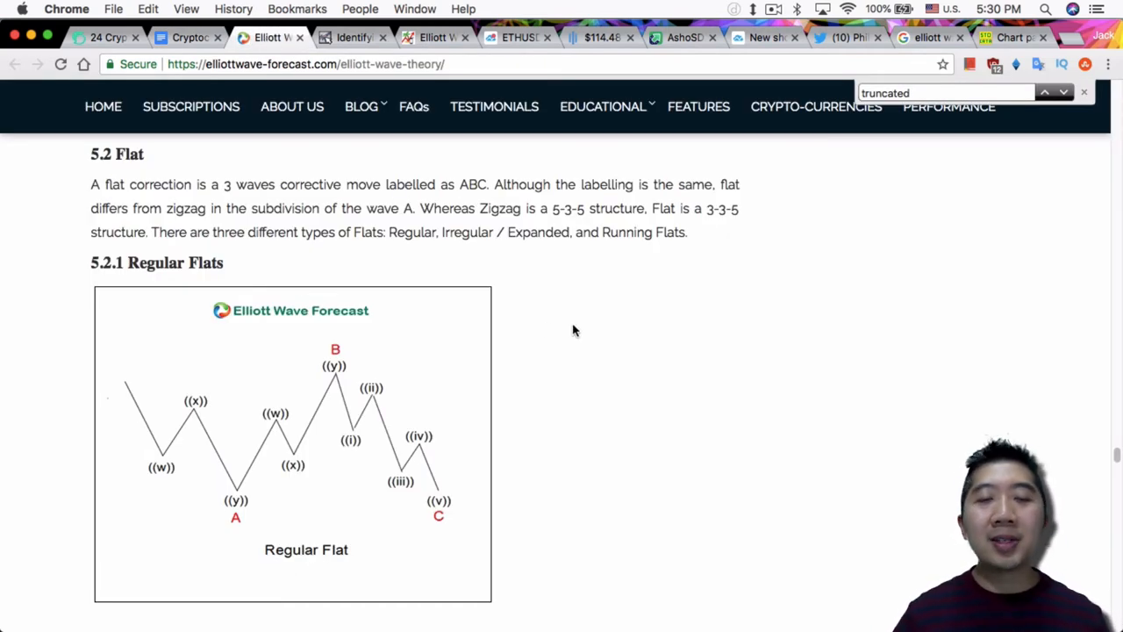
mouse_move(562, 351)
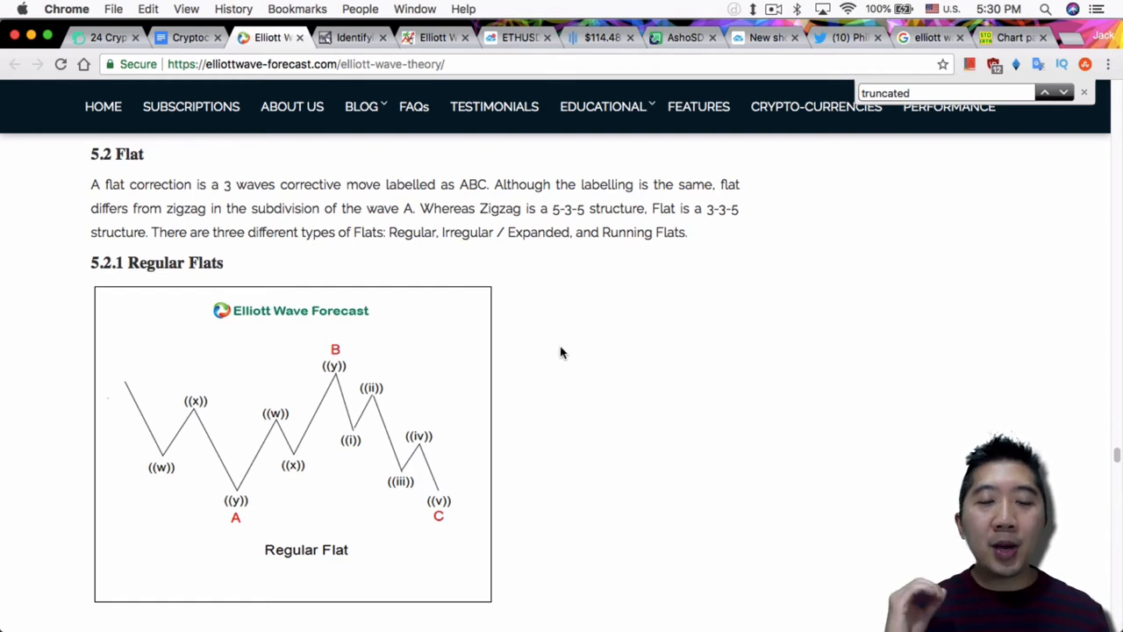
mouse_move(119, 401)
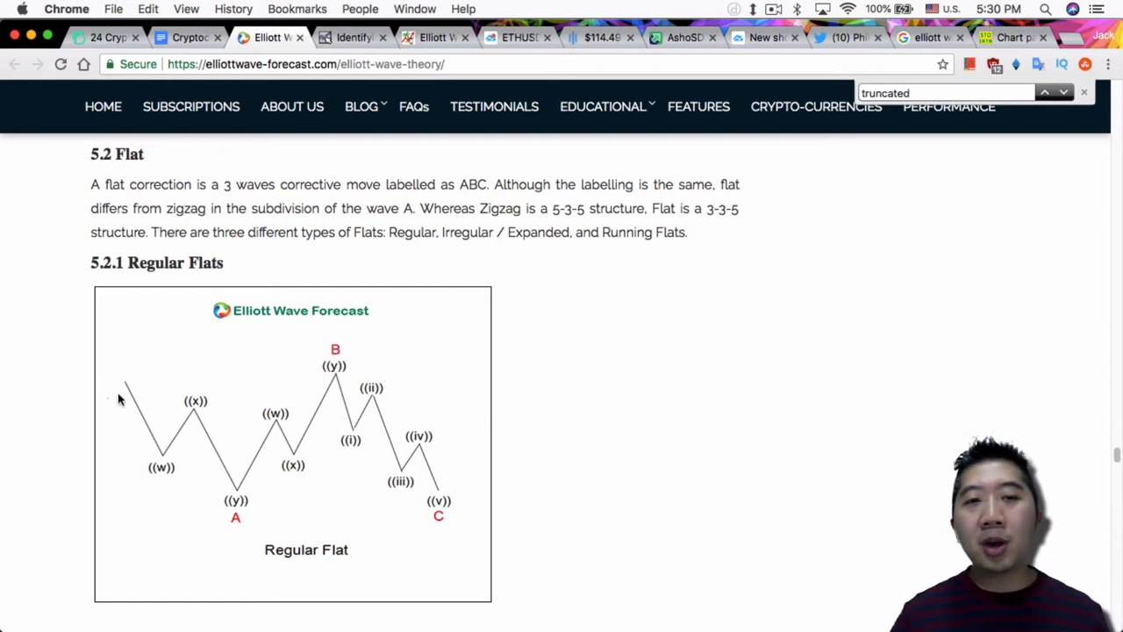
mouse_move(386, 441)
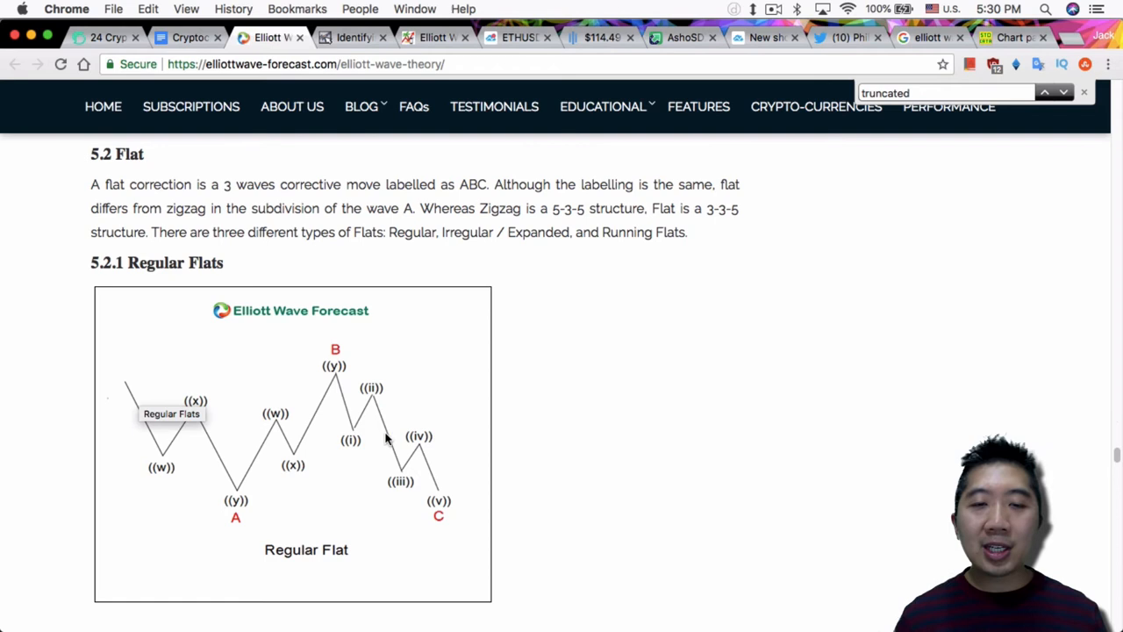
mouse_move(126, 396)
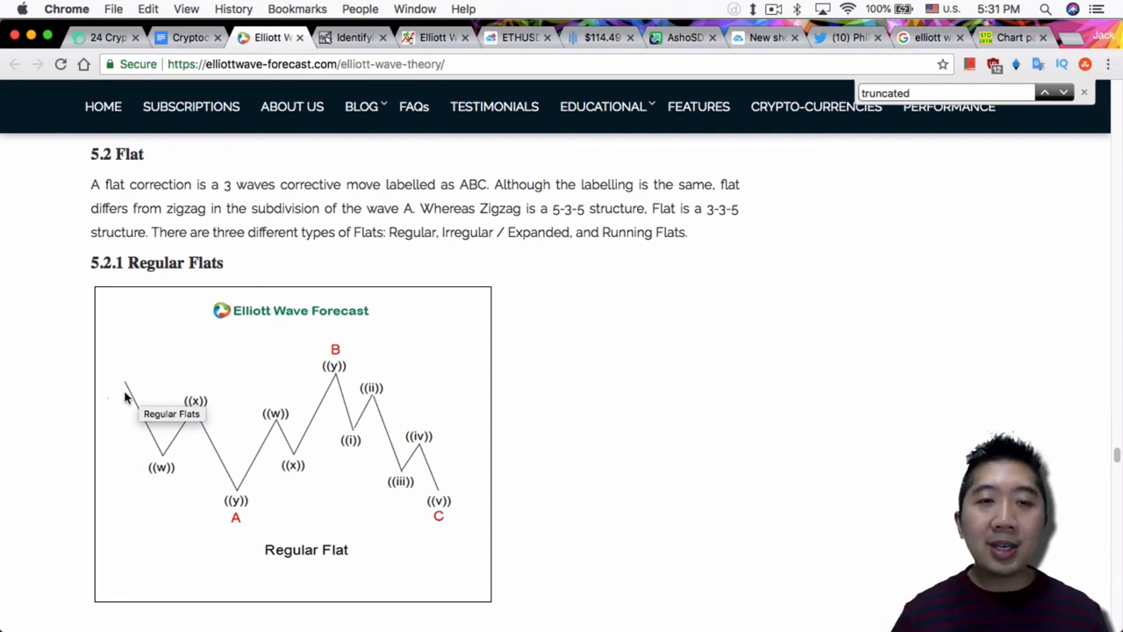
mouse_move(195, 474)
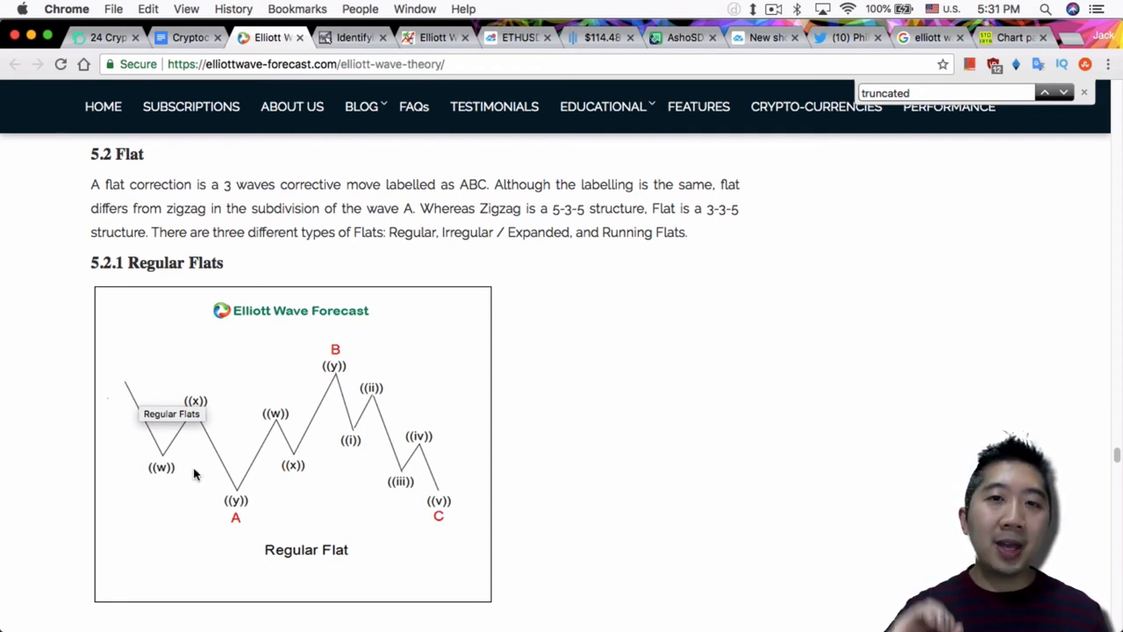
mouse_move(172, 417)
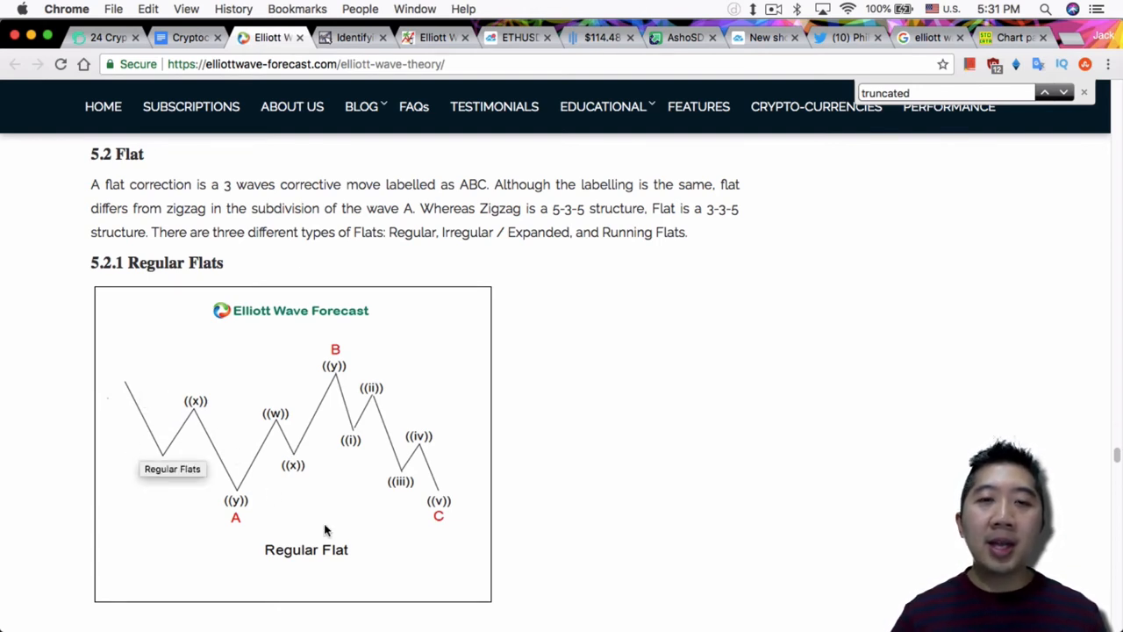
mouse_move(477, 487)
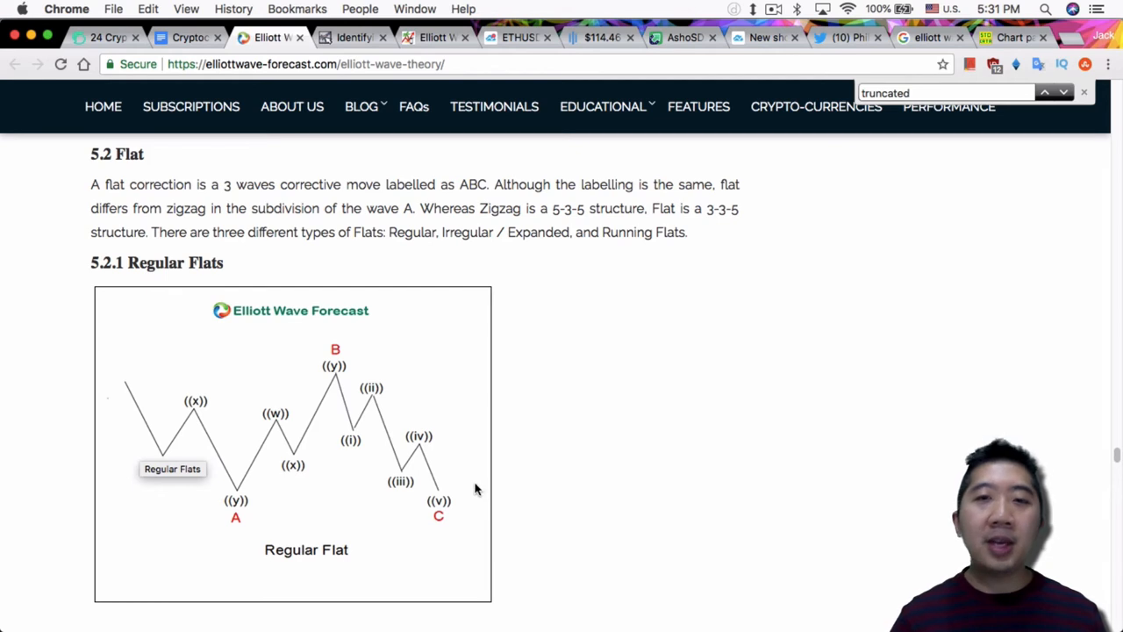
mouse_move(88, 356)
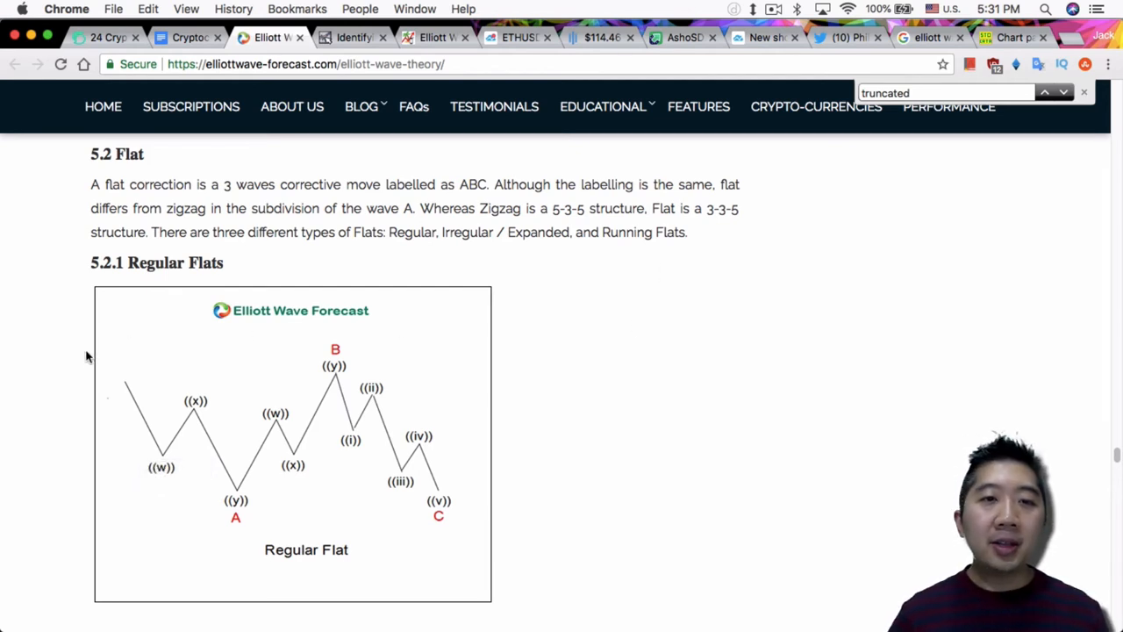
mouse_move(183, 465)
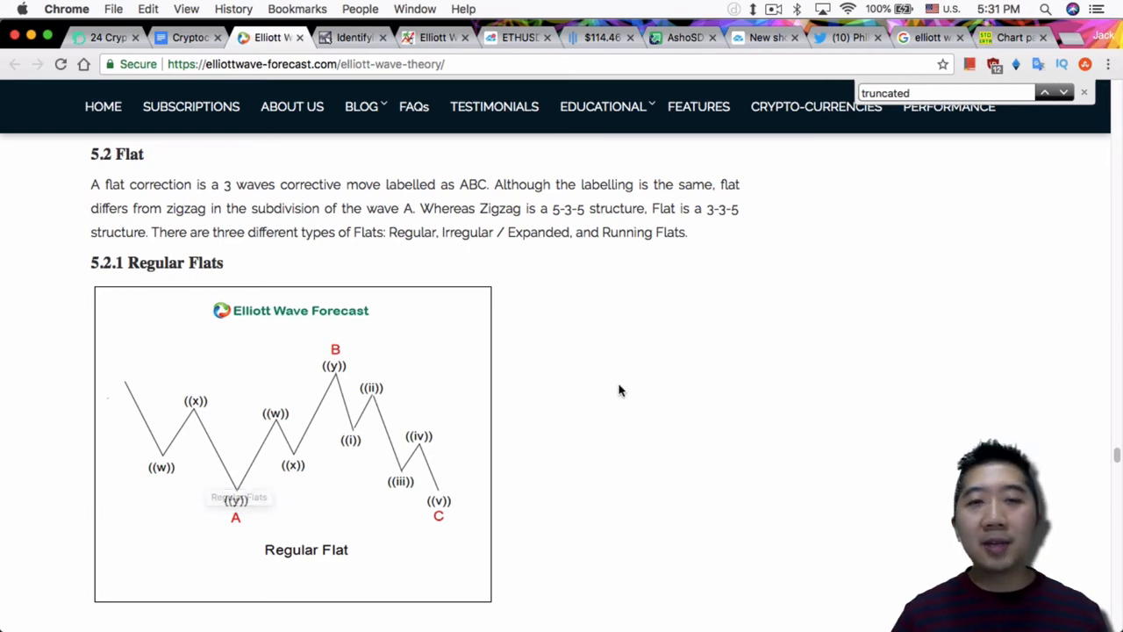
Scroll through the running, expanded and regular flat sections, then return to the notes
scroll("down", 3)
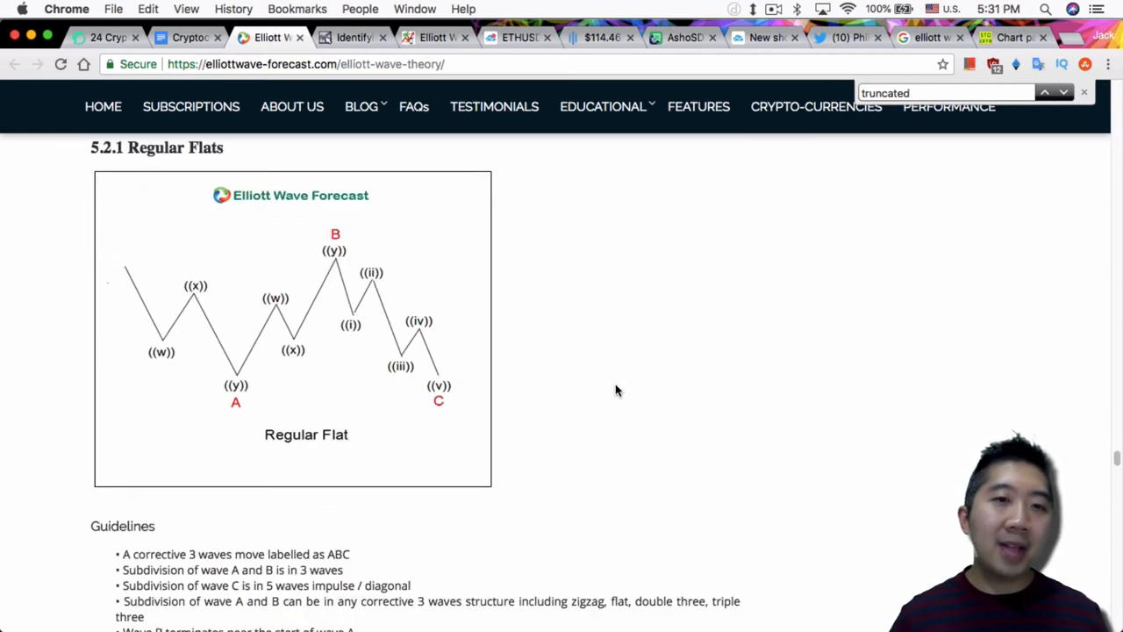
scroll("down", 3)
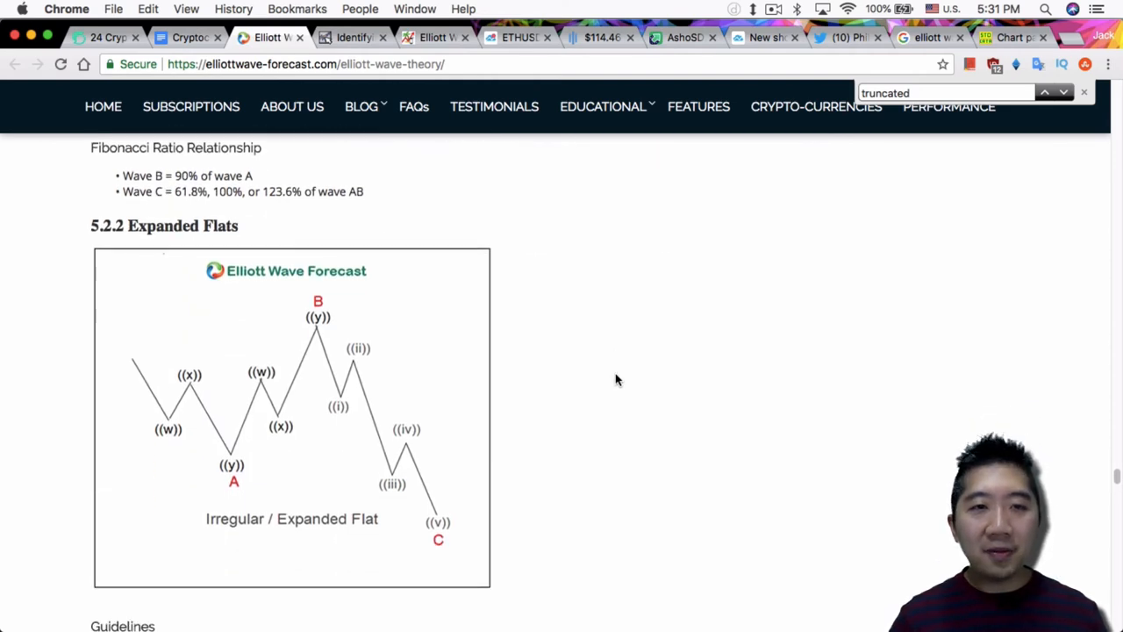
scroll("down", 3)
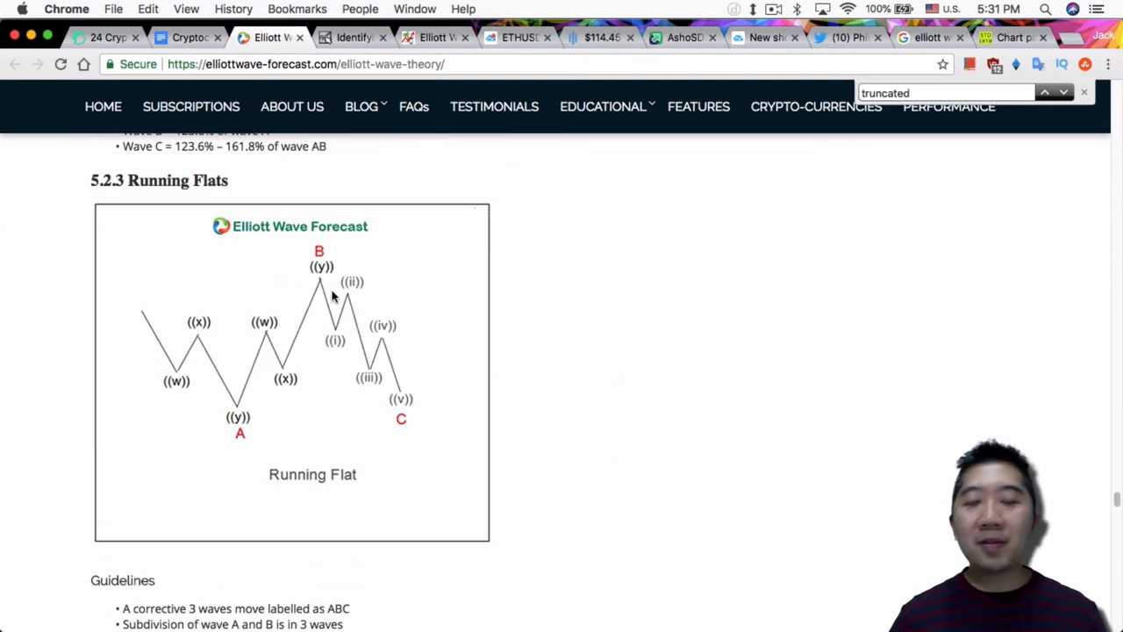
scroll("down", 3)
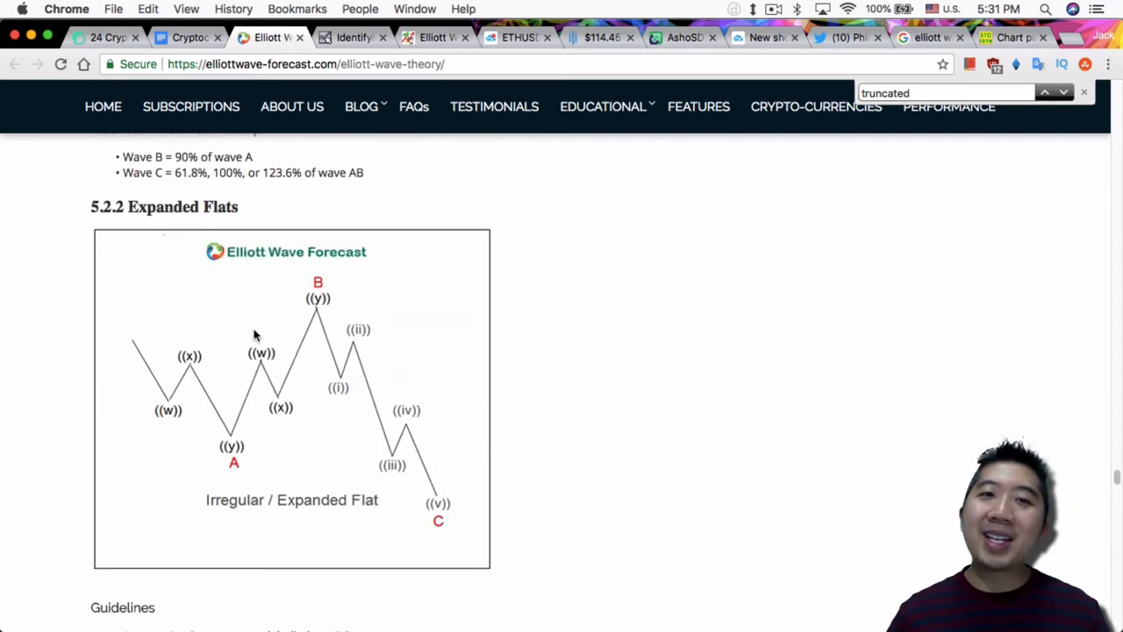
scroll("down", 3)
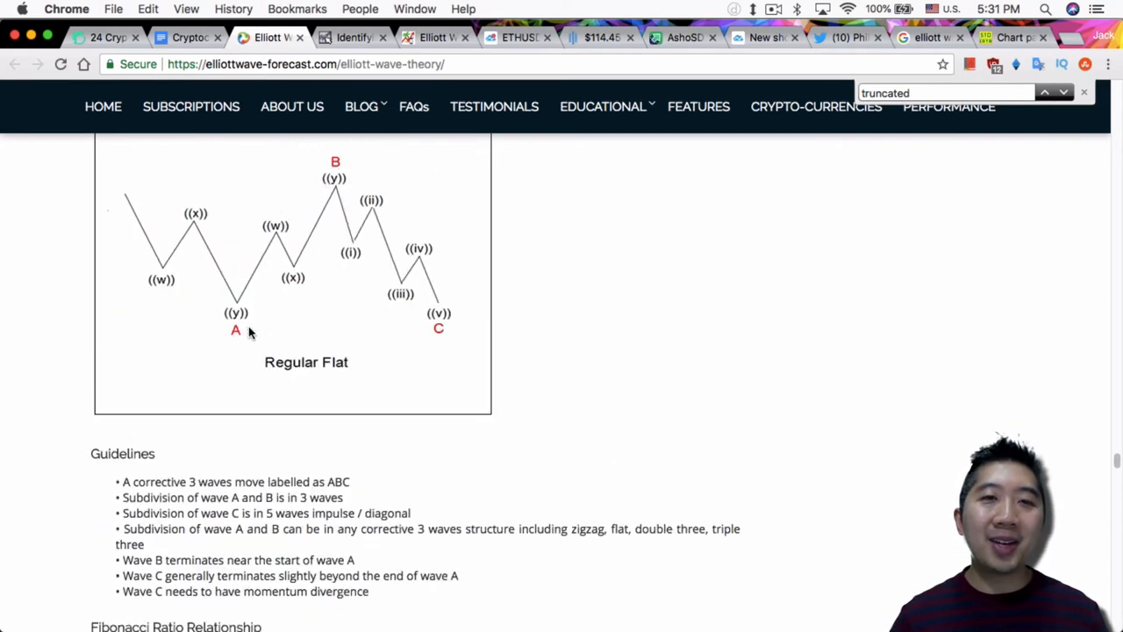
left_click(186, 37)
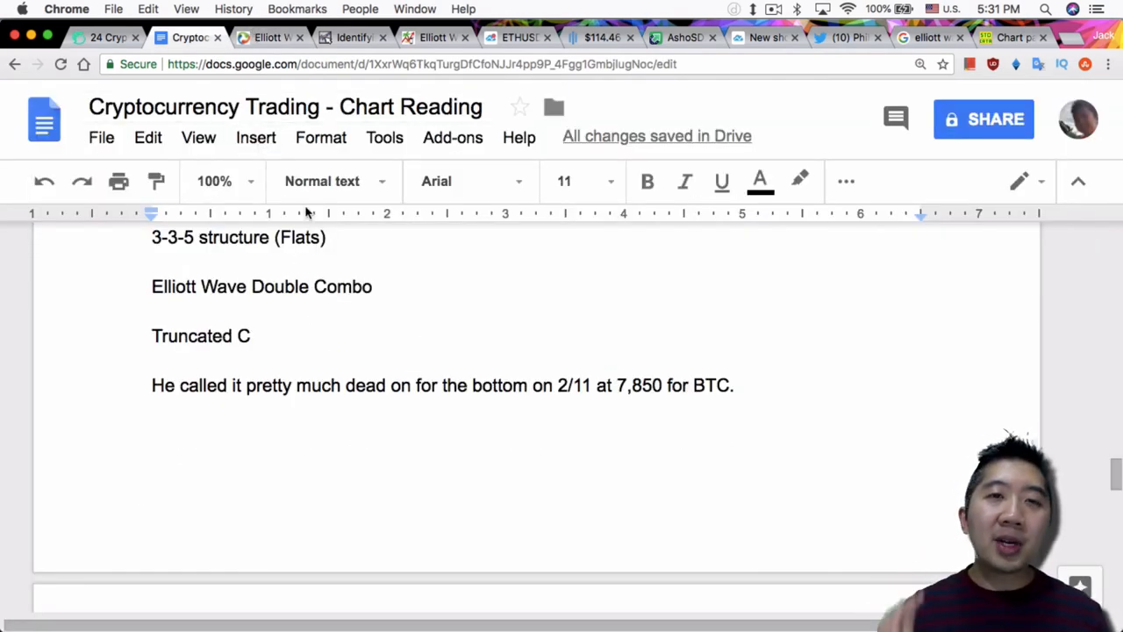
Review ChartSchool's Correction Combinations and Horizontal Triangles, then return to the notes on flats
left_click(351, 38)
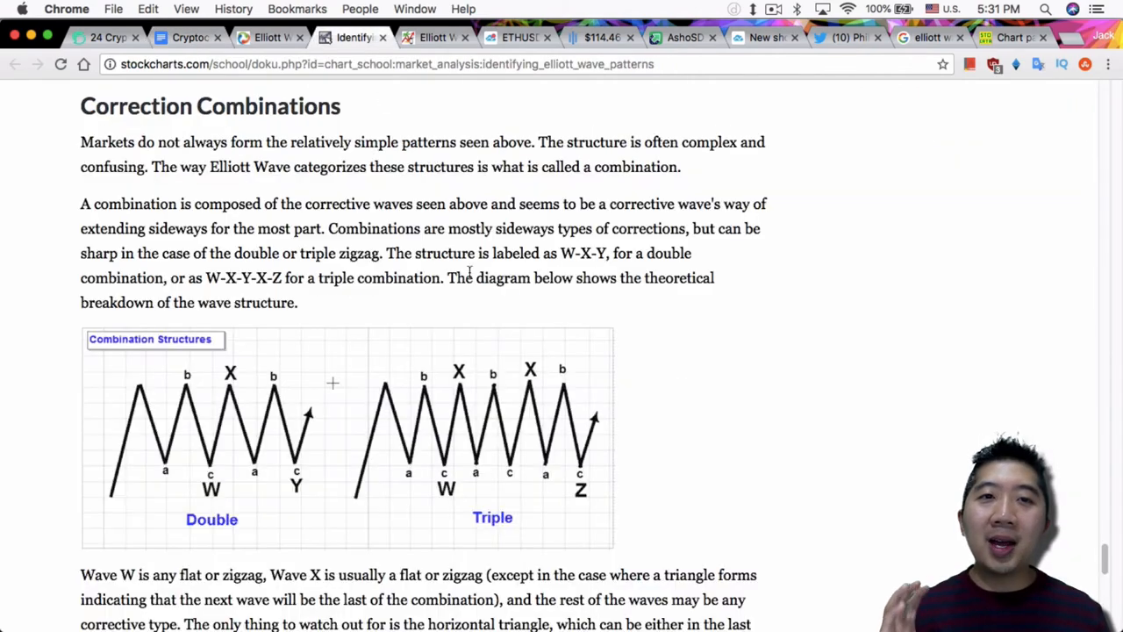
scroll("down", 3)
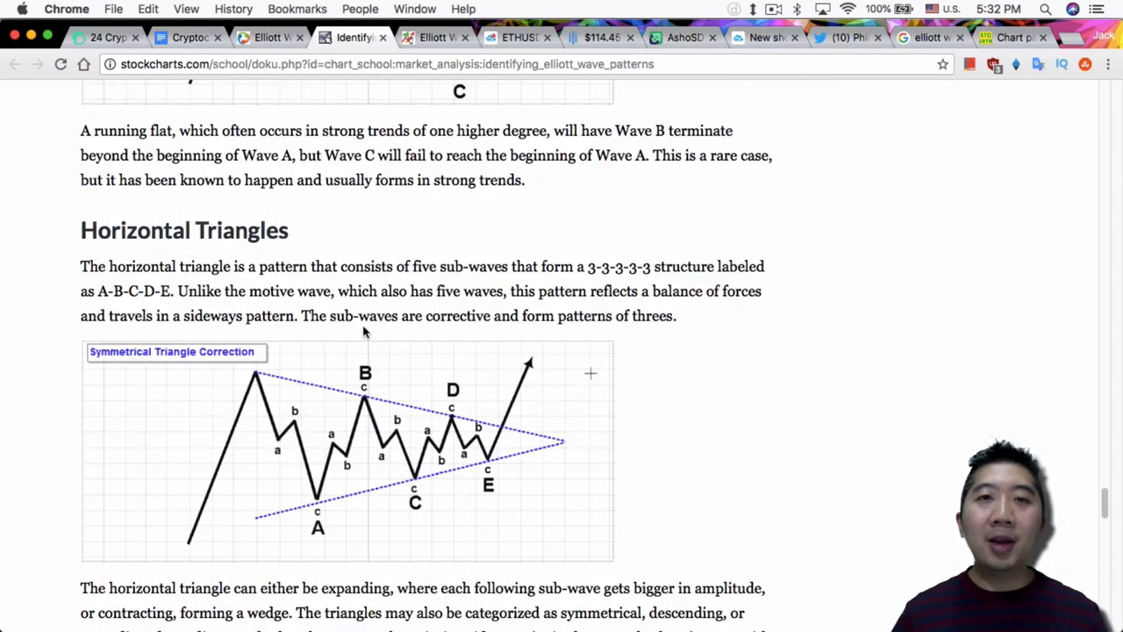
scroll("down", 3)
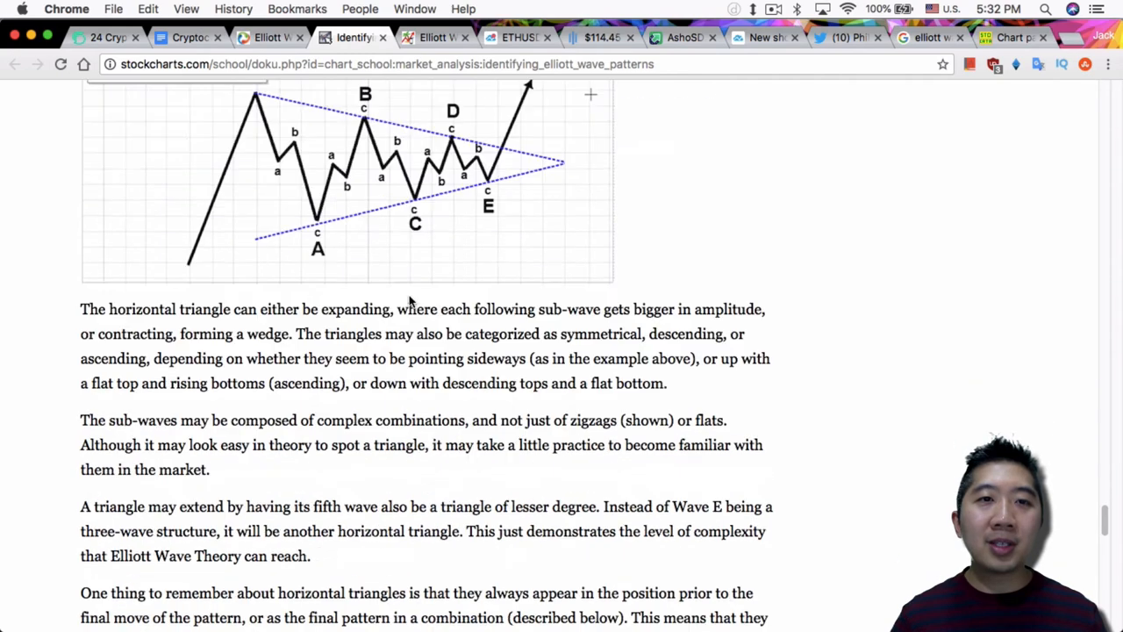
scroll("down", 3)
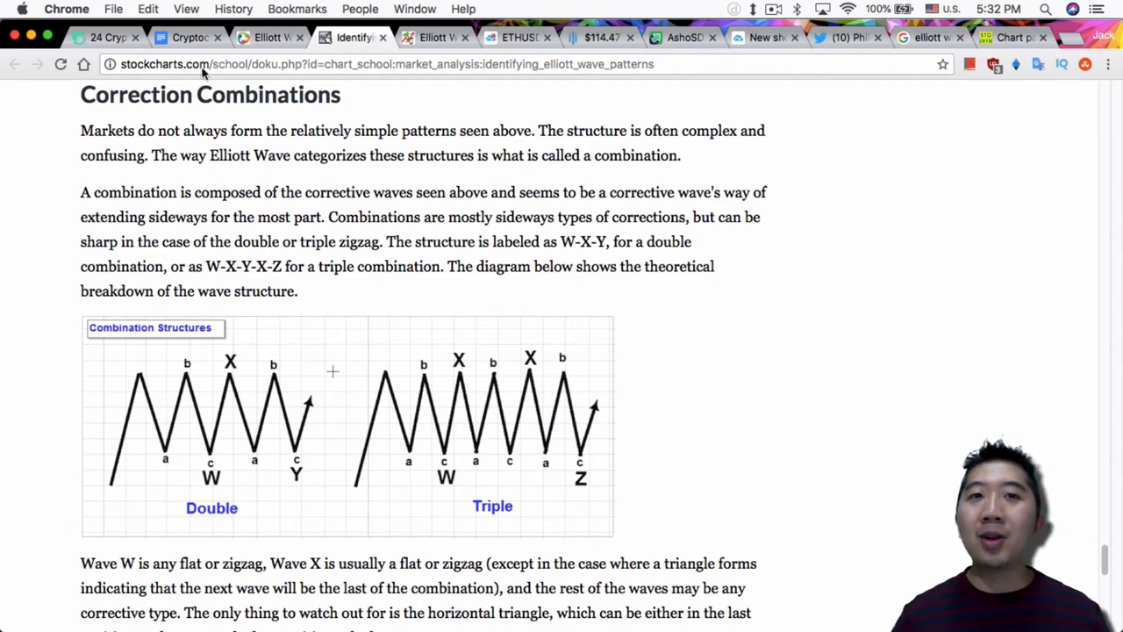
left_click(184, 37)
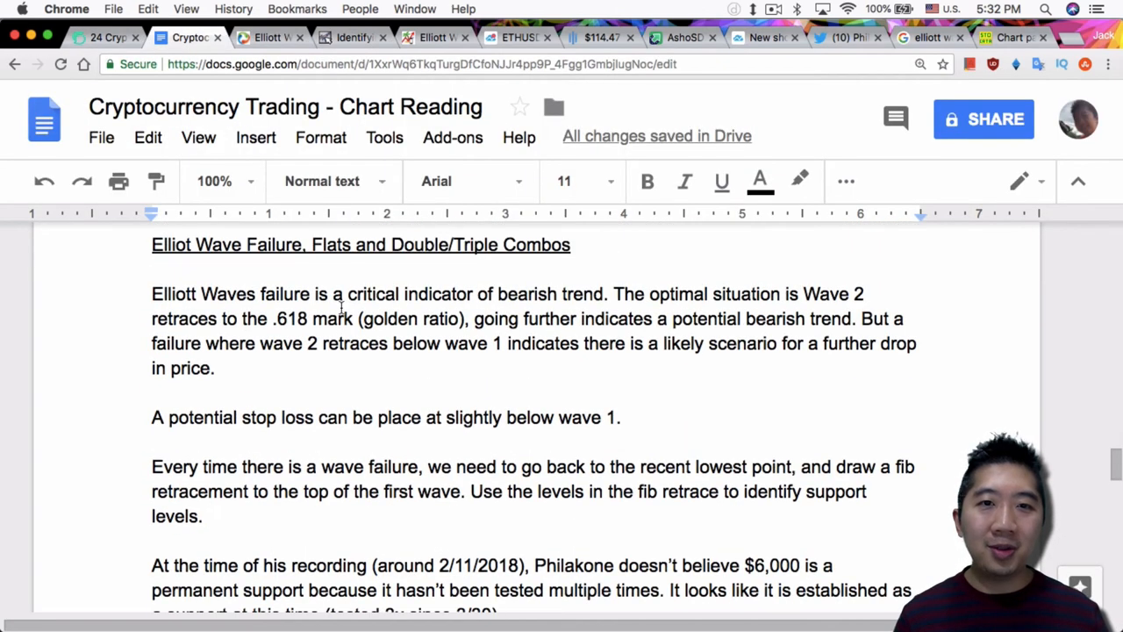
scroll("down", 3)
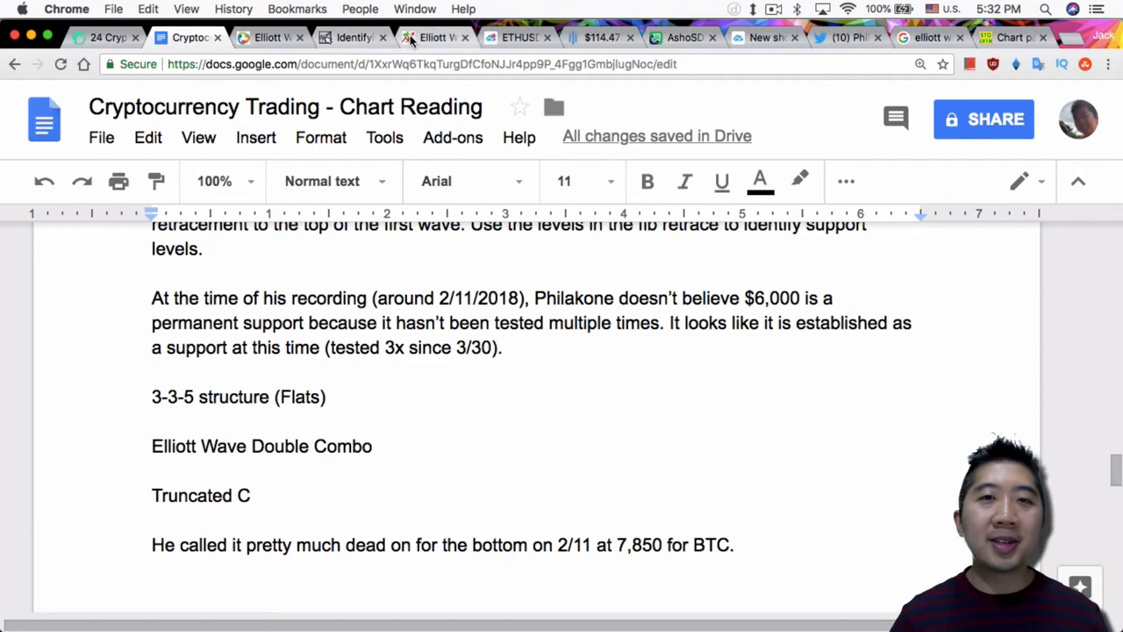
Review the Truncated 5th wave playbook page and return to the Chart Reading notes
left_click(435, 38)
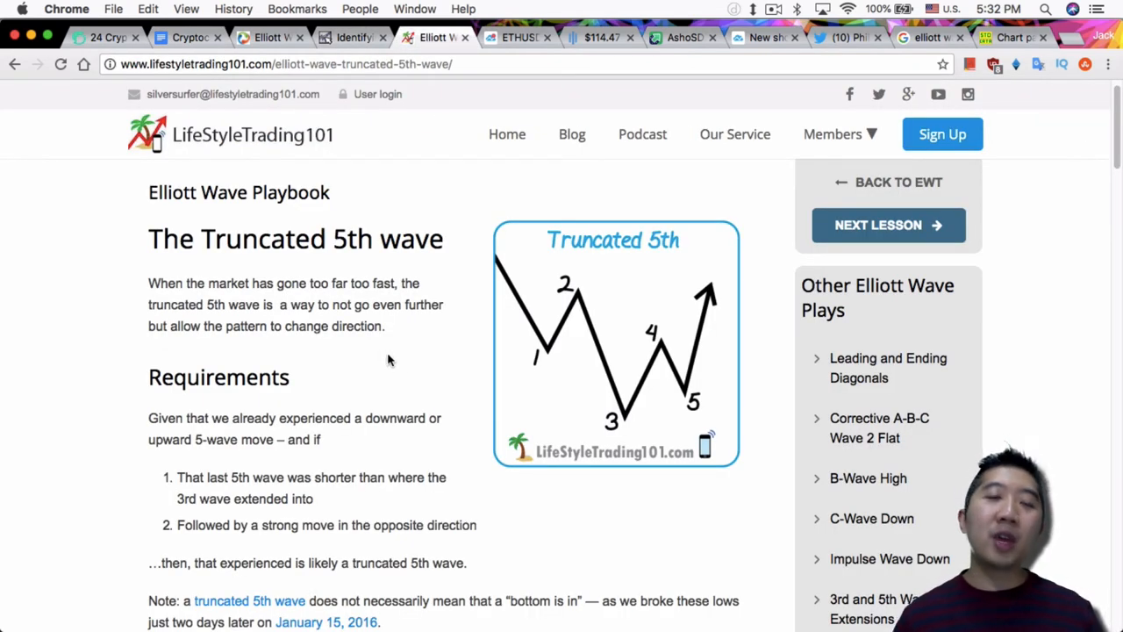
mouse_move(385, 363)
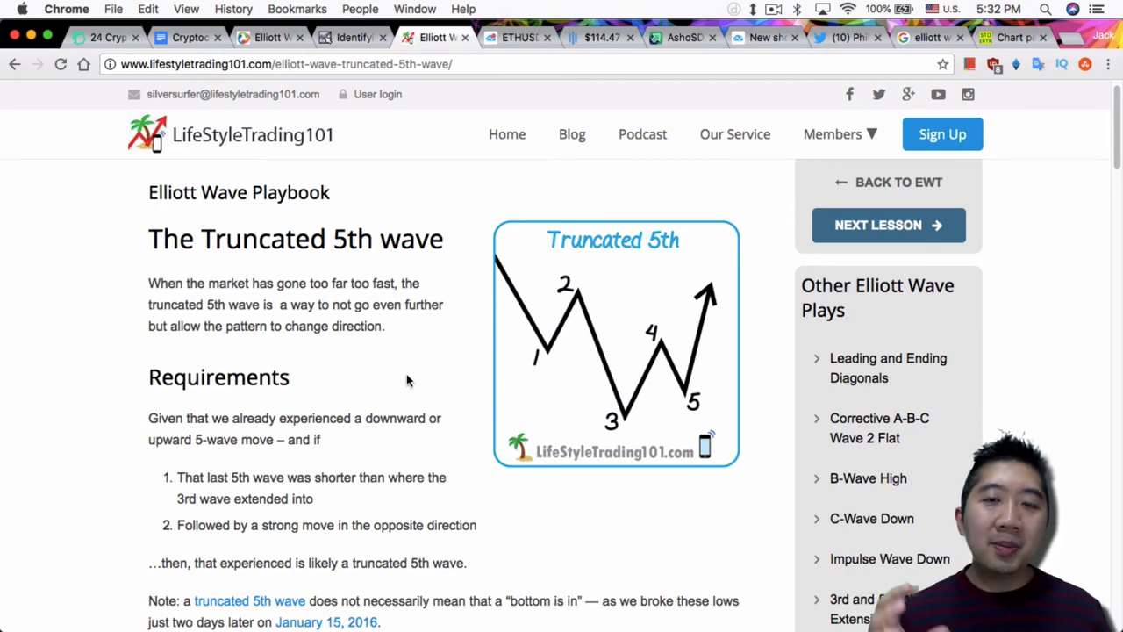
mouse_move(667, 414)
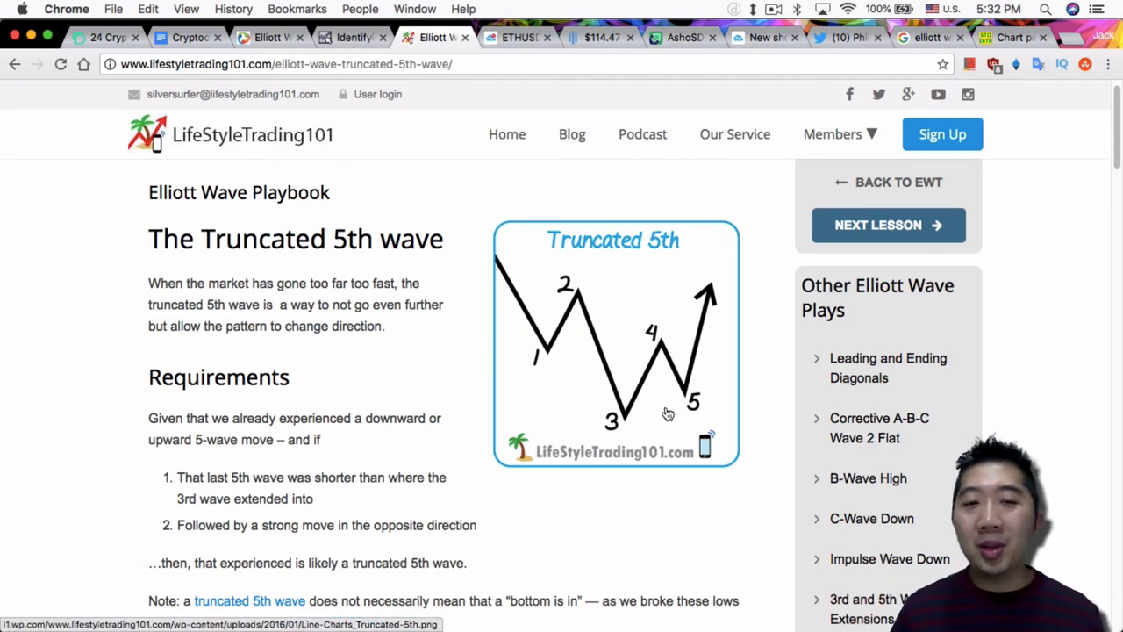
mouse_move(477, 402)
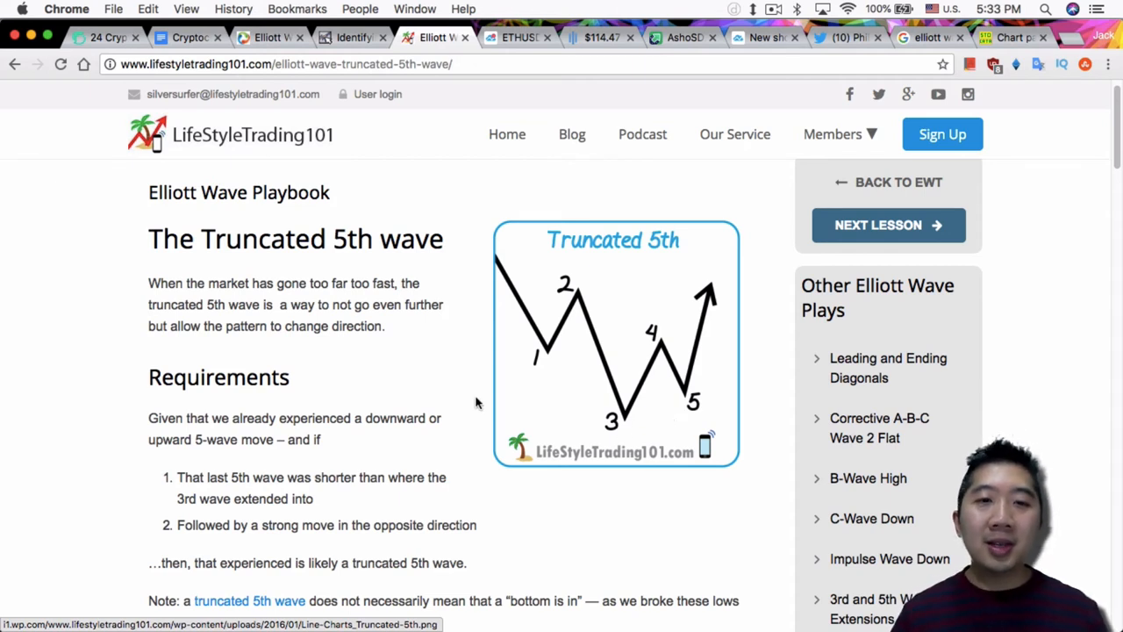
mouse_move(360, 328)
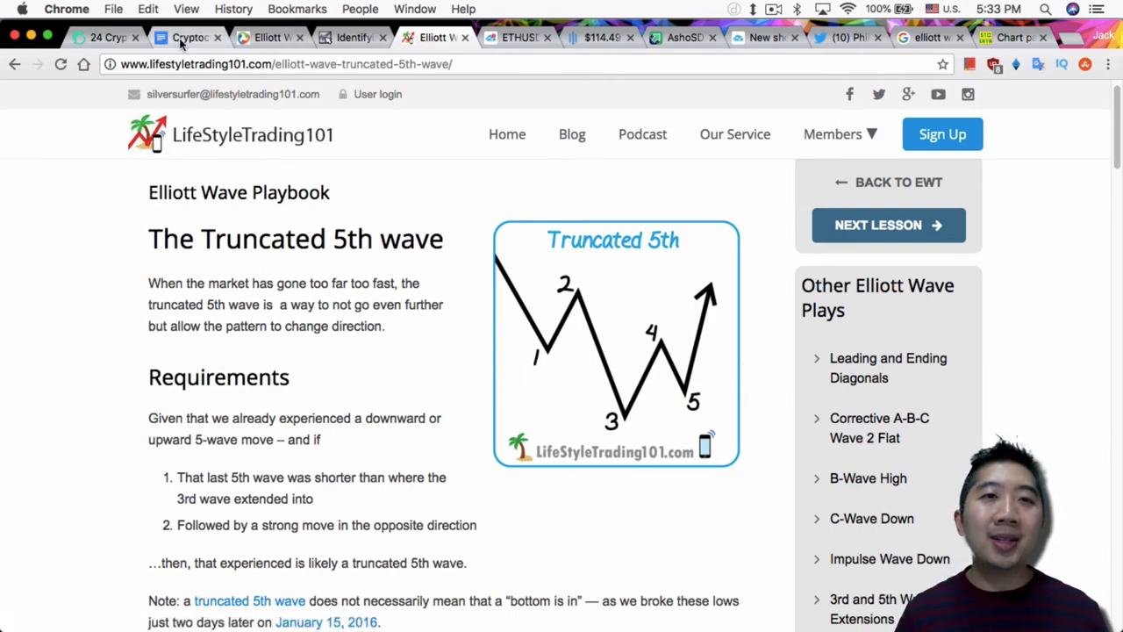
left_click(186, 37)
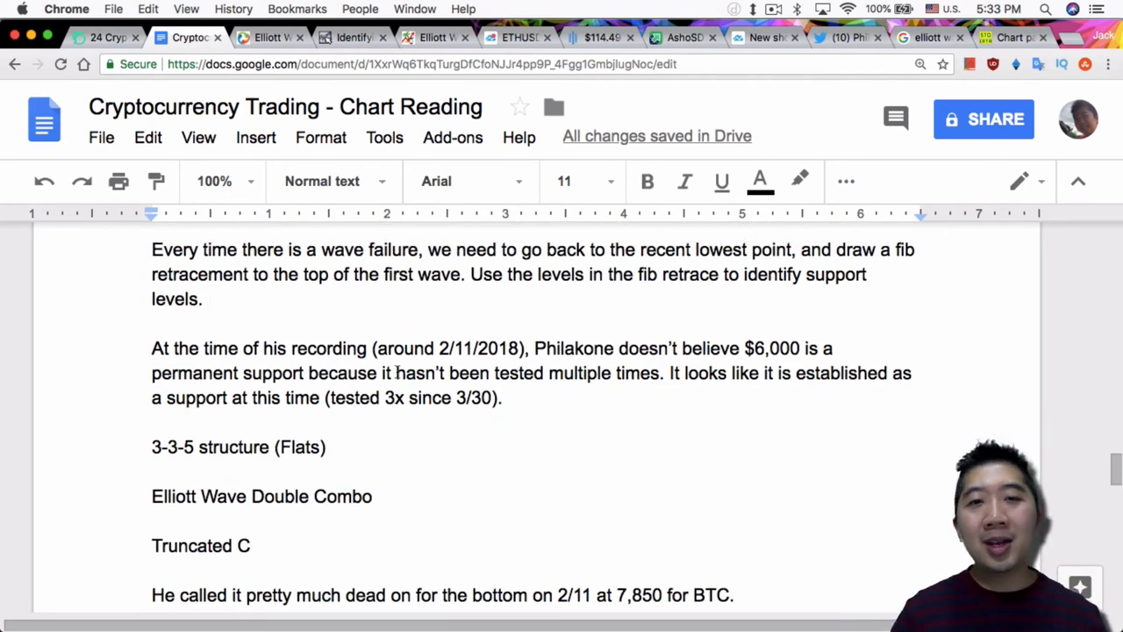
Reread the notes after the fib retracement paragraph, then reopen the Truncated 5th wave lesson
left_click(209, 299)
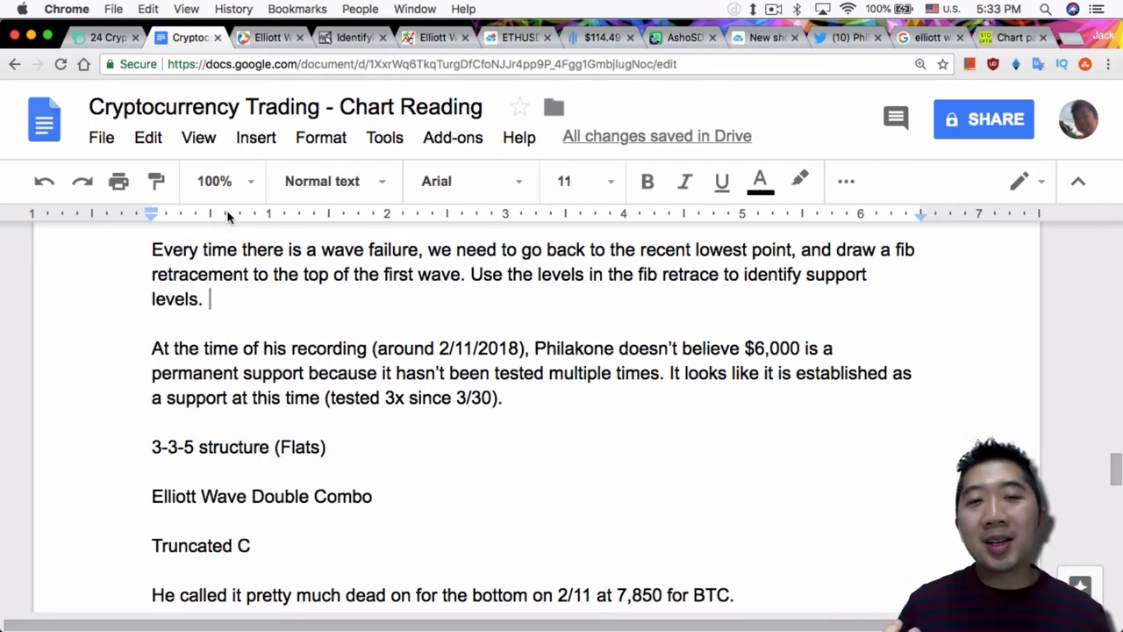
mouse_move(254, 228)
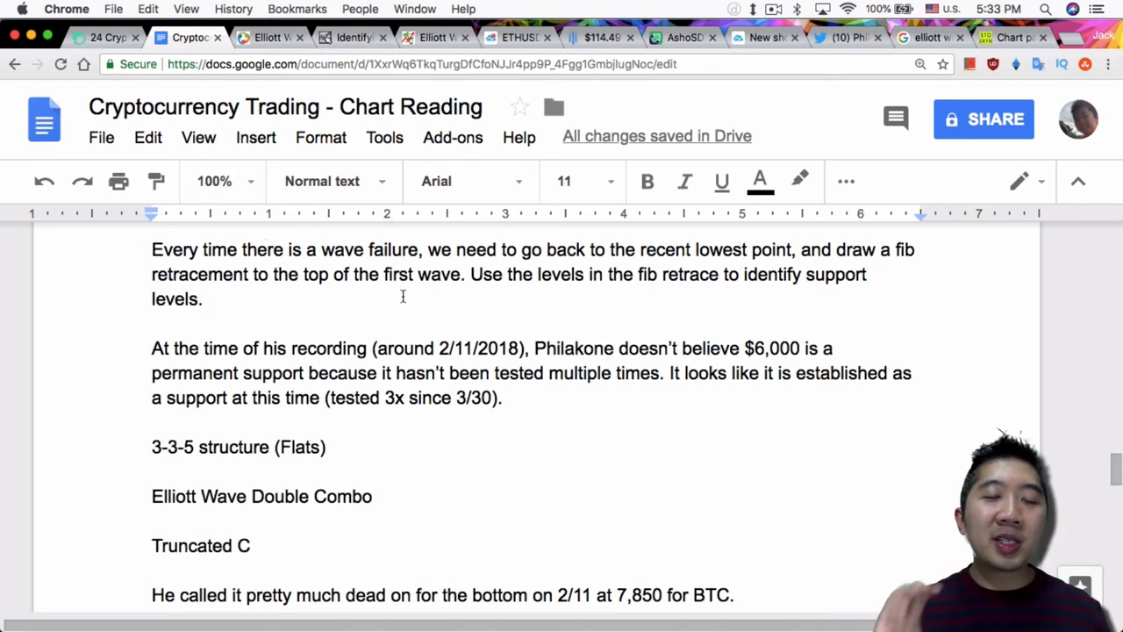
left_click(209, 299)
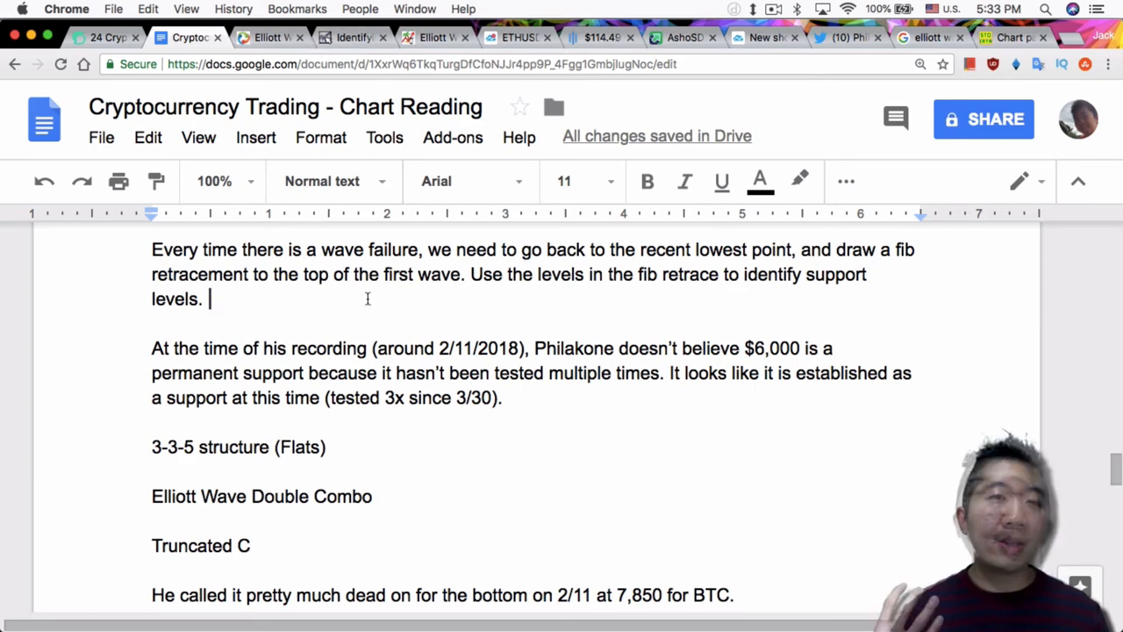
left_click(430, 37)
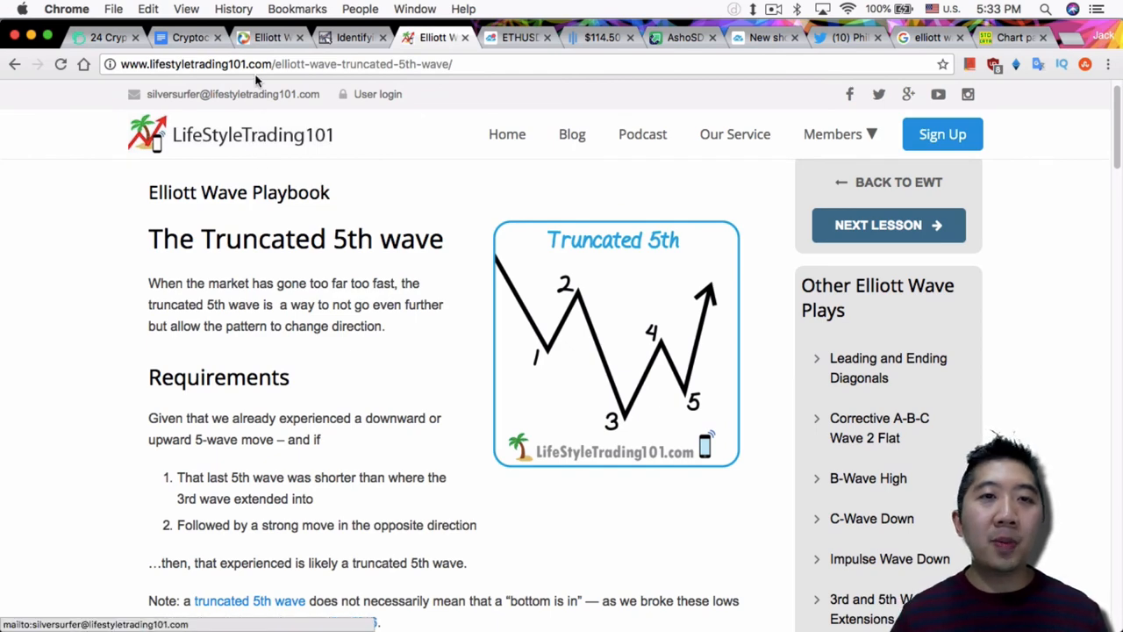
Open the annotated Bitcoin/Dollar 15-minute Bitfinex chart screenshot in Preview
left_click(186, 37)
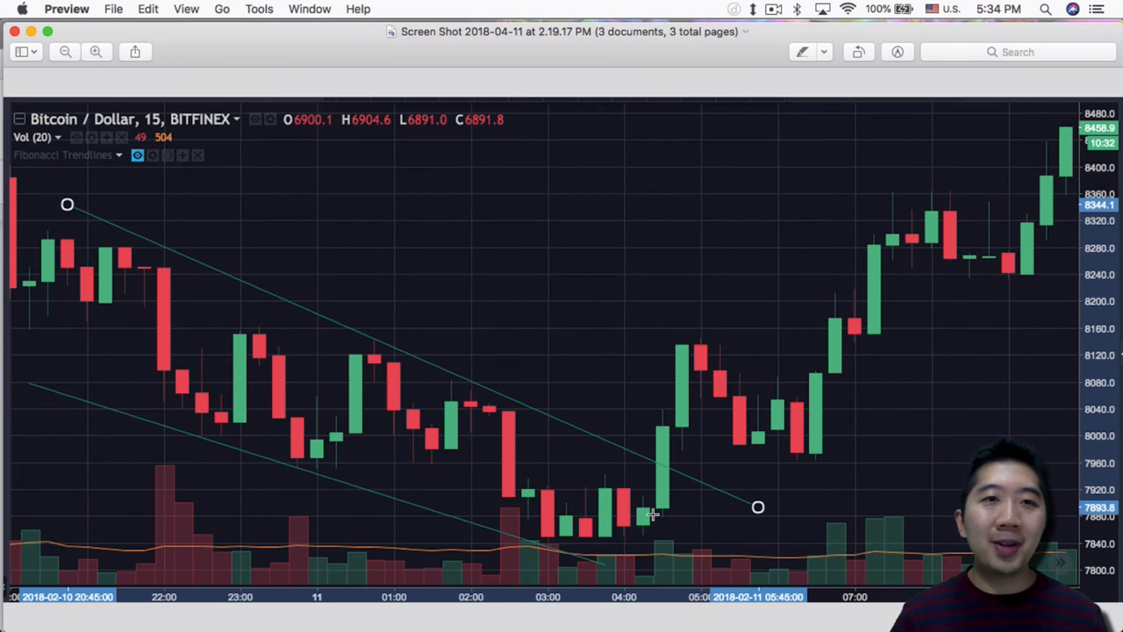
mouse_move(757, 353)
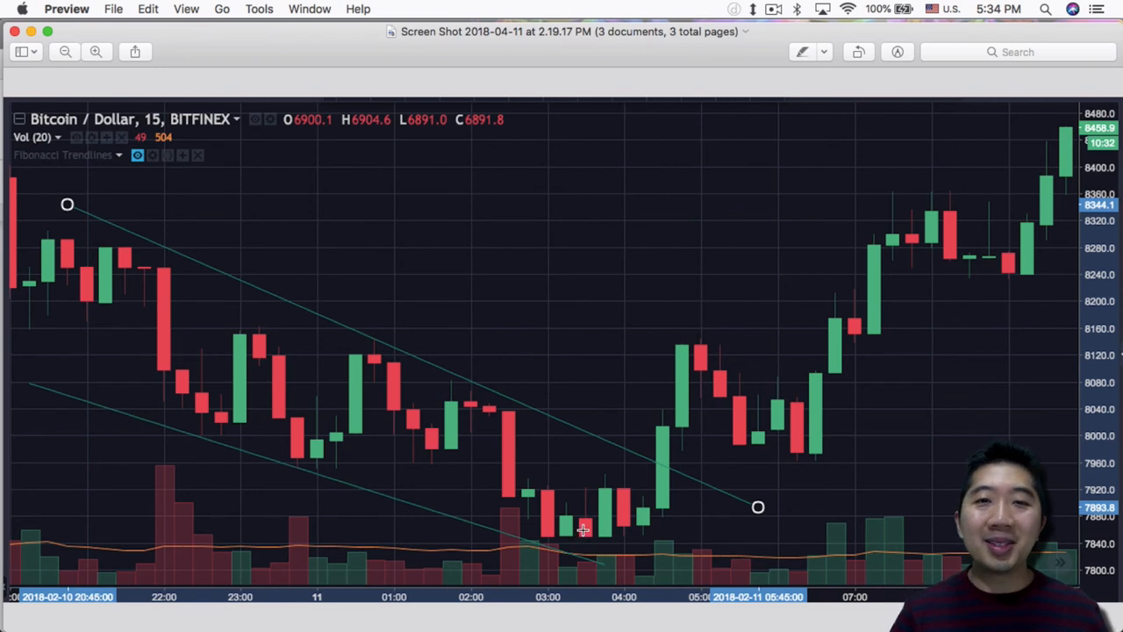
mouse_move(590, 533)
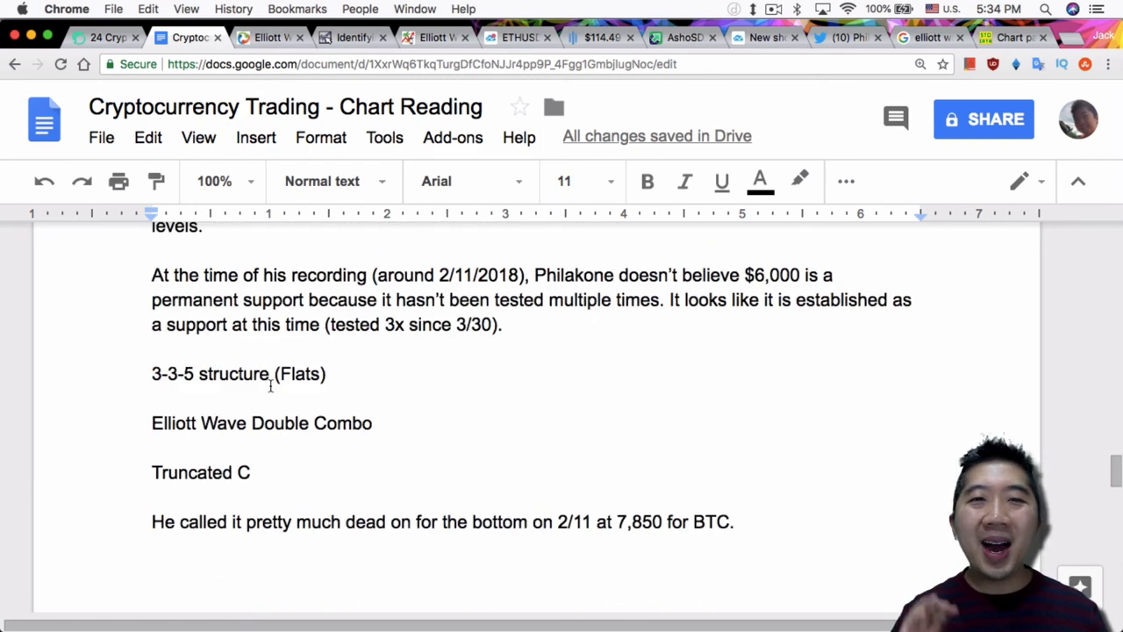
mouse_move(149, 137)
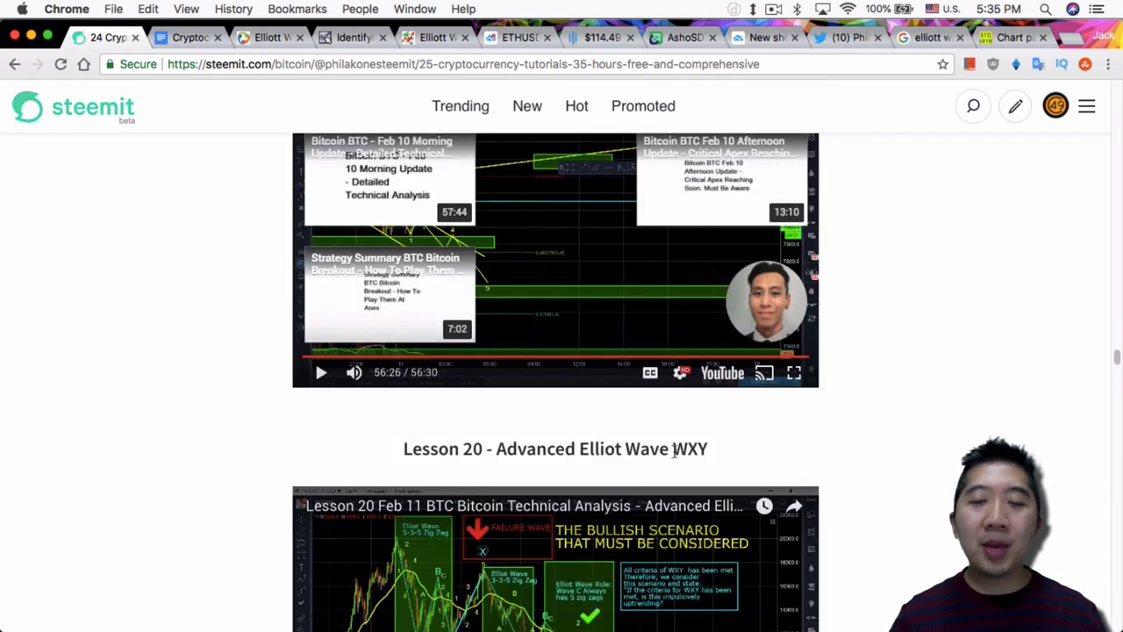
left_click(190, 38)
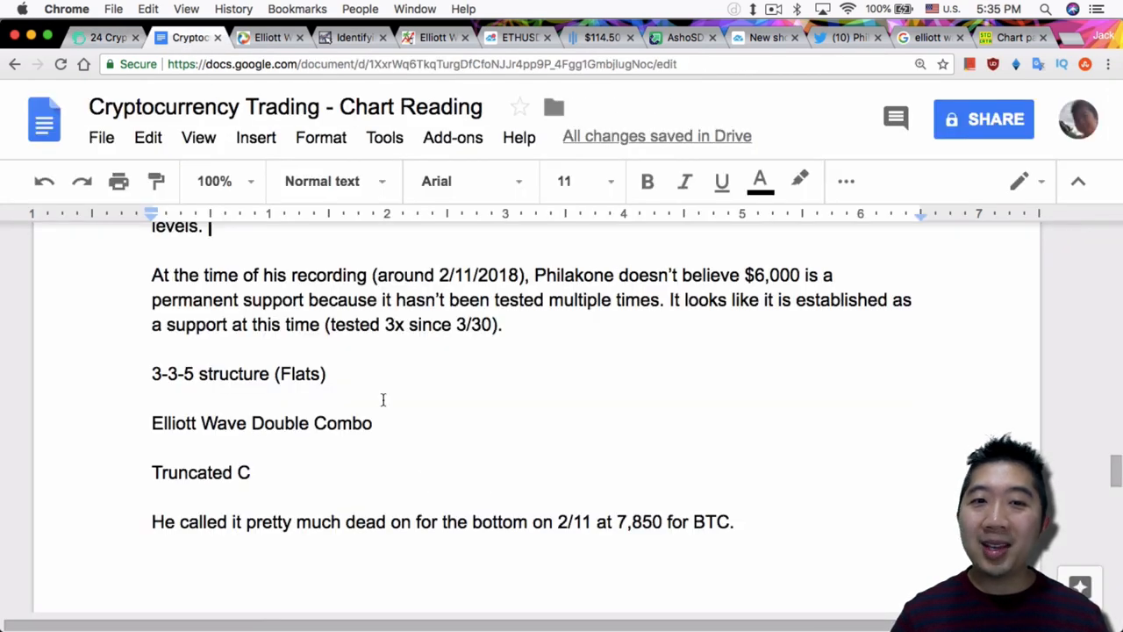
mouse_move(321, 444)
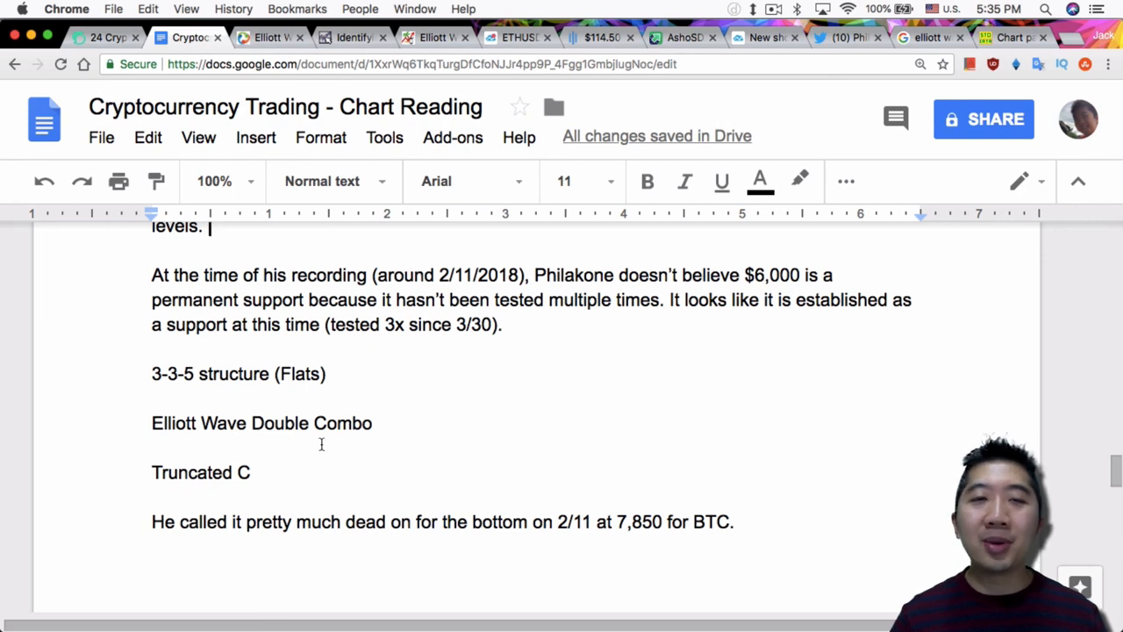